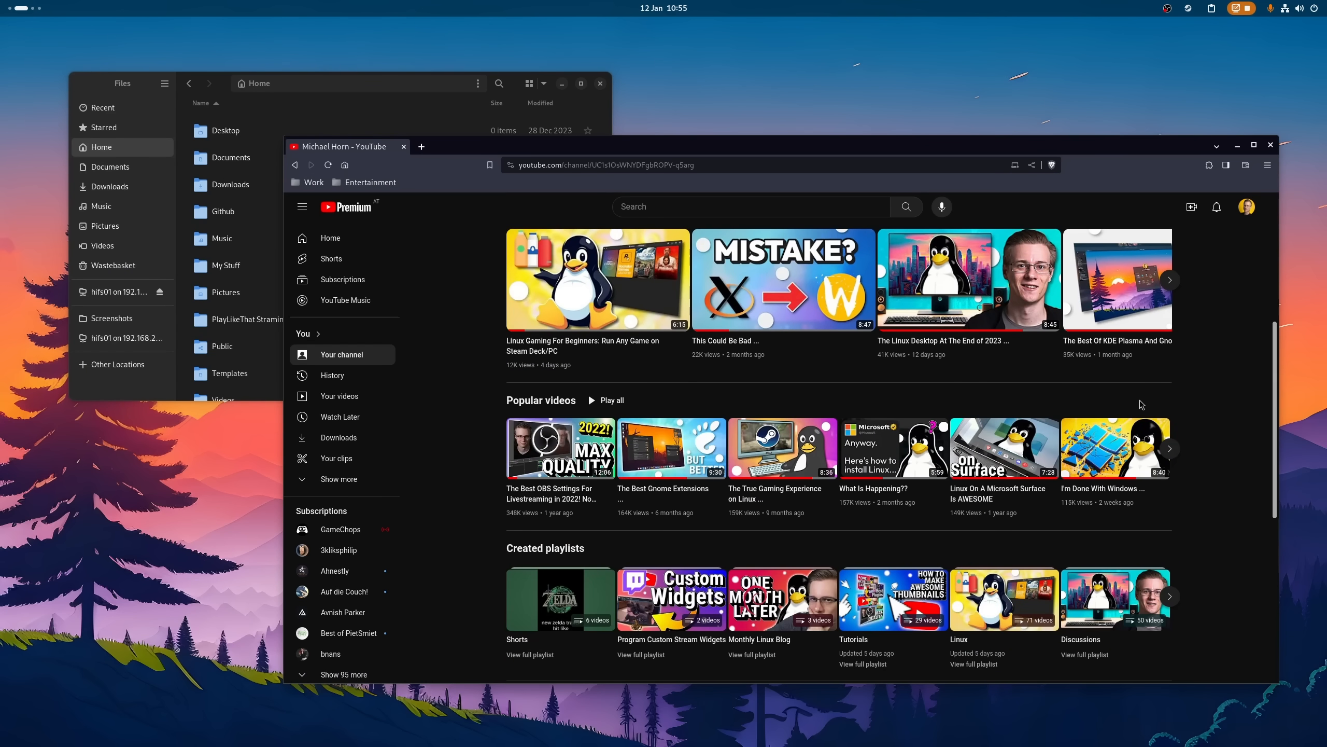
Search 'how to make fr', open the Ubuntu Desktop 23.04 release roundup article and scroll through it
type("how to make fr")
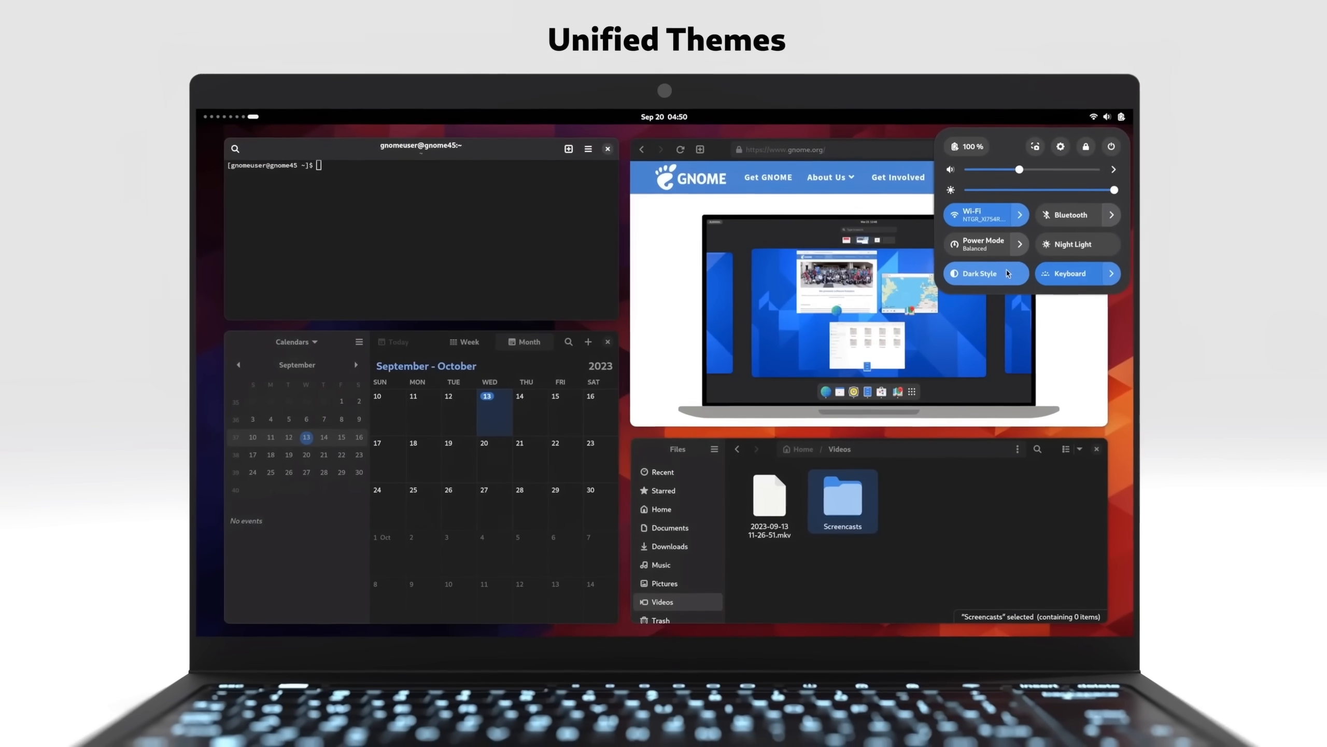
left_click(984, 273)
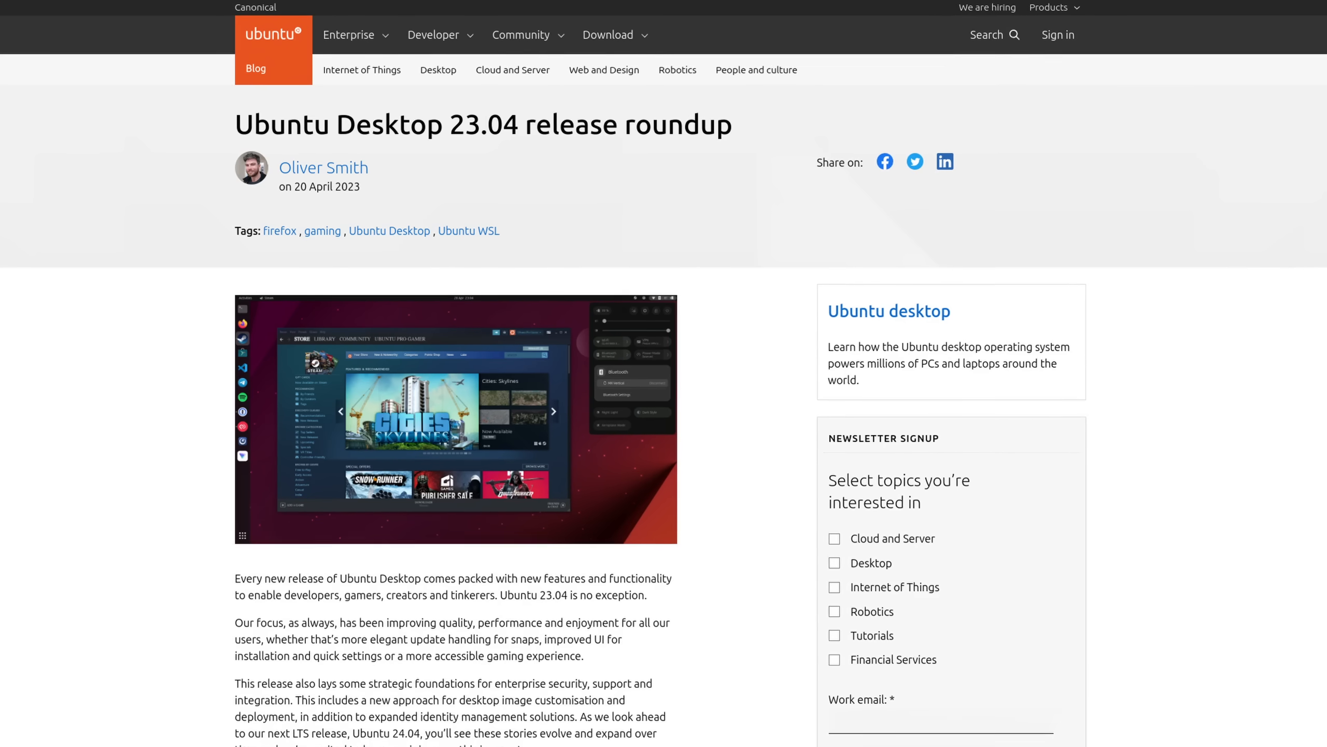
scroll("down", 3)
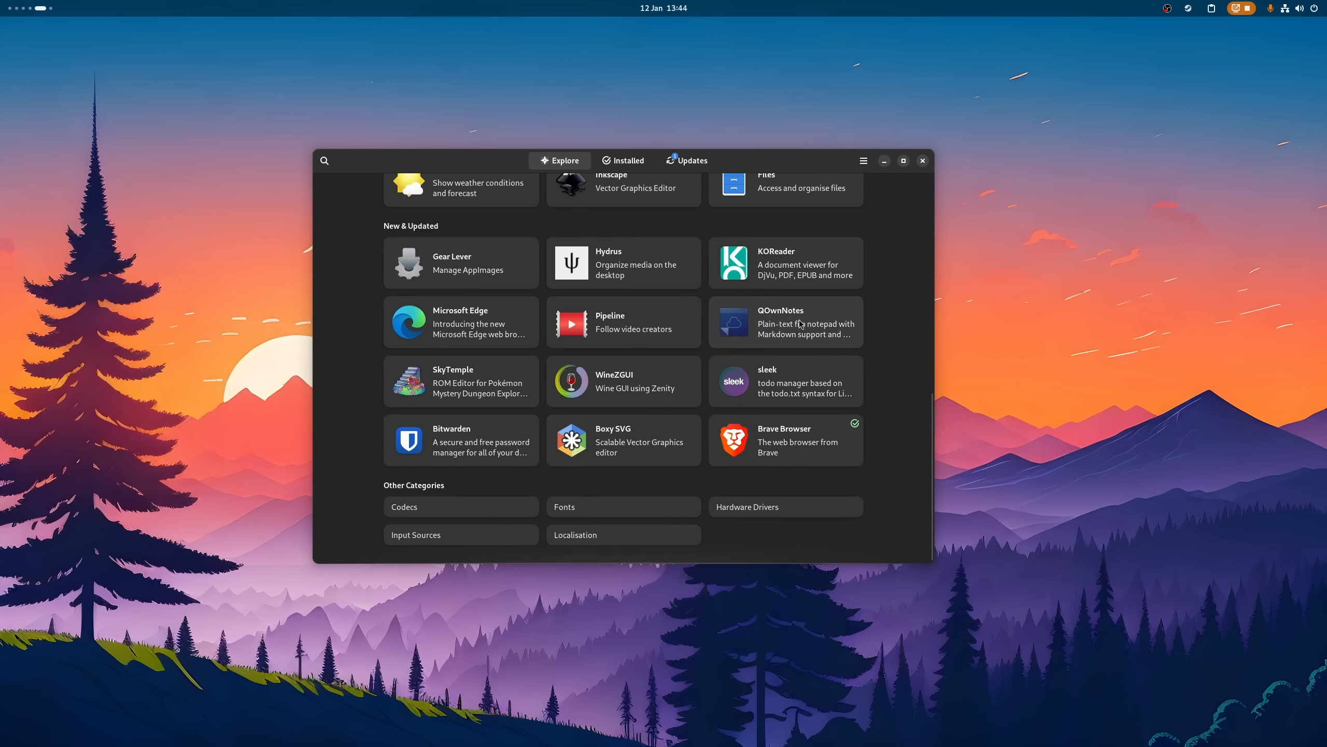
Open the Hardware Drivers category in GNOME Software and view a graphics driver entry
left_click(745, 506)
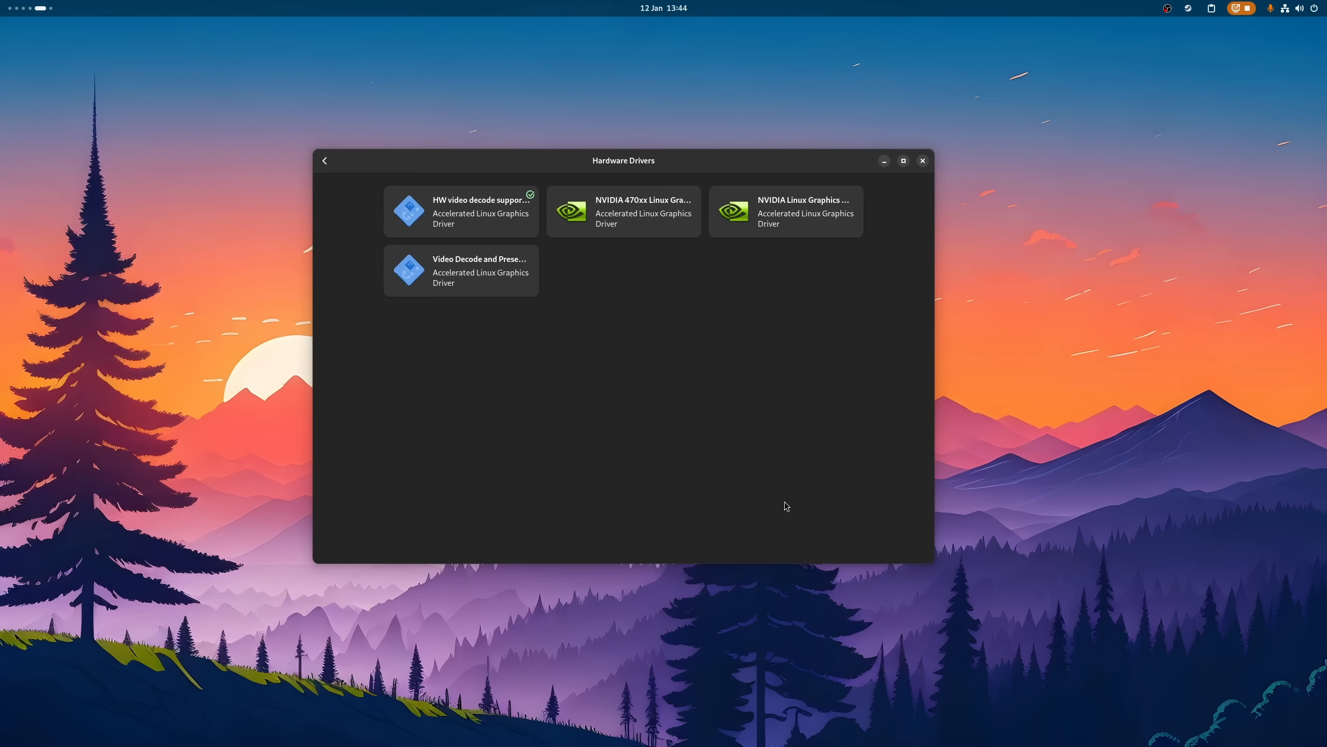
left_click(783, 210)
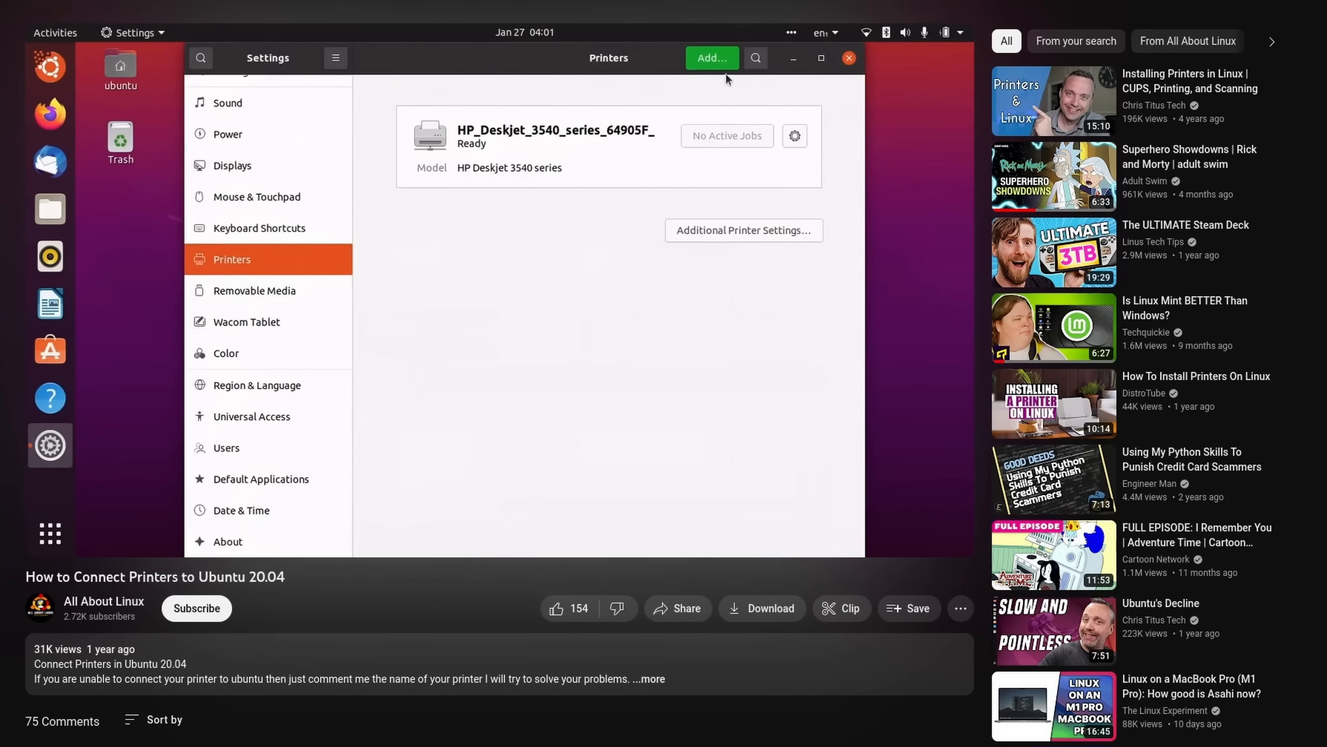
Add the CUPS-BRF-Printer from the Printers panel and choose a driver in its details
left_click(712, 58)
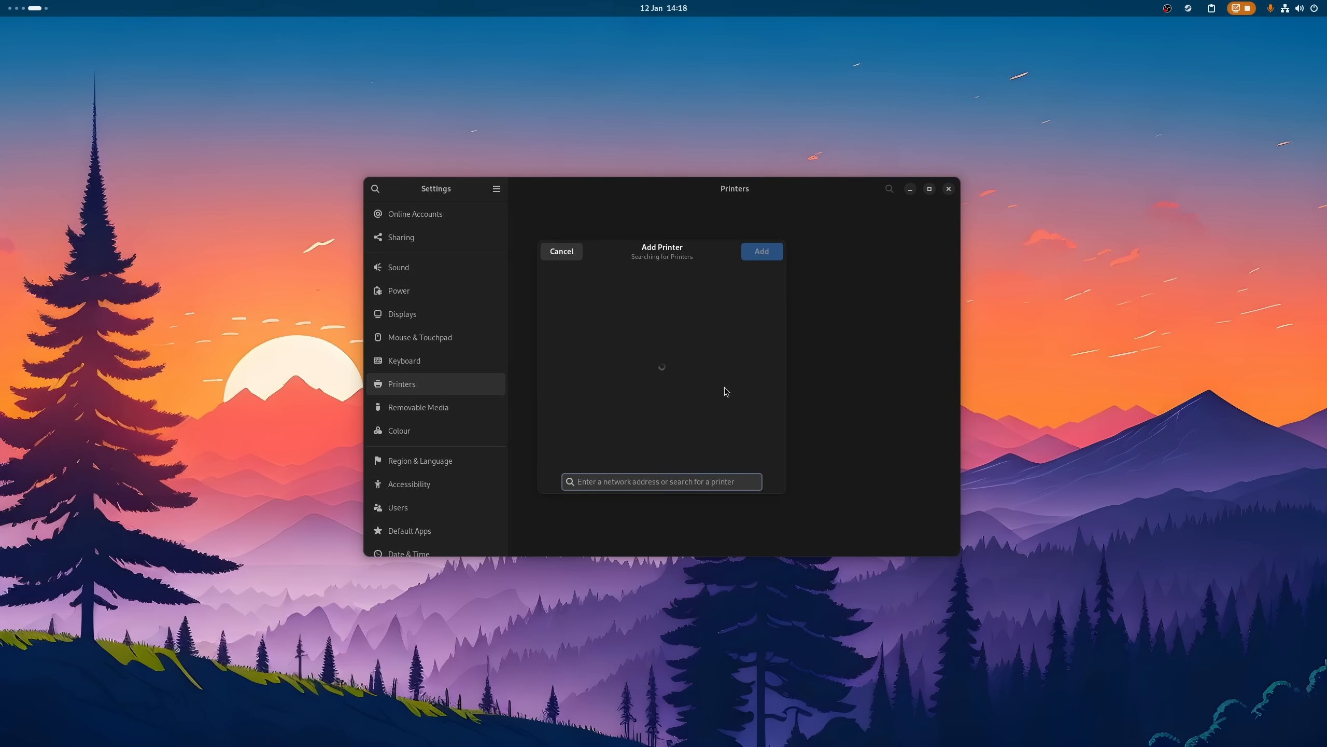
left_click(560, 251)
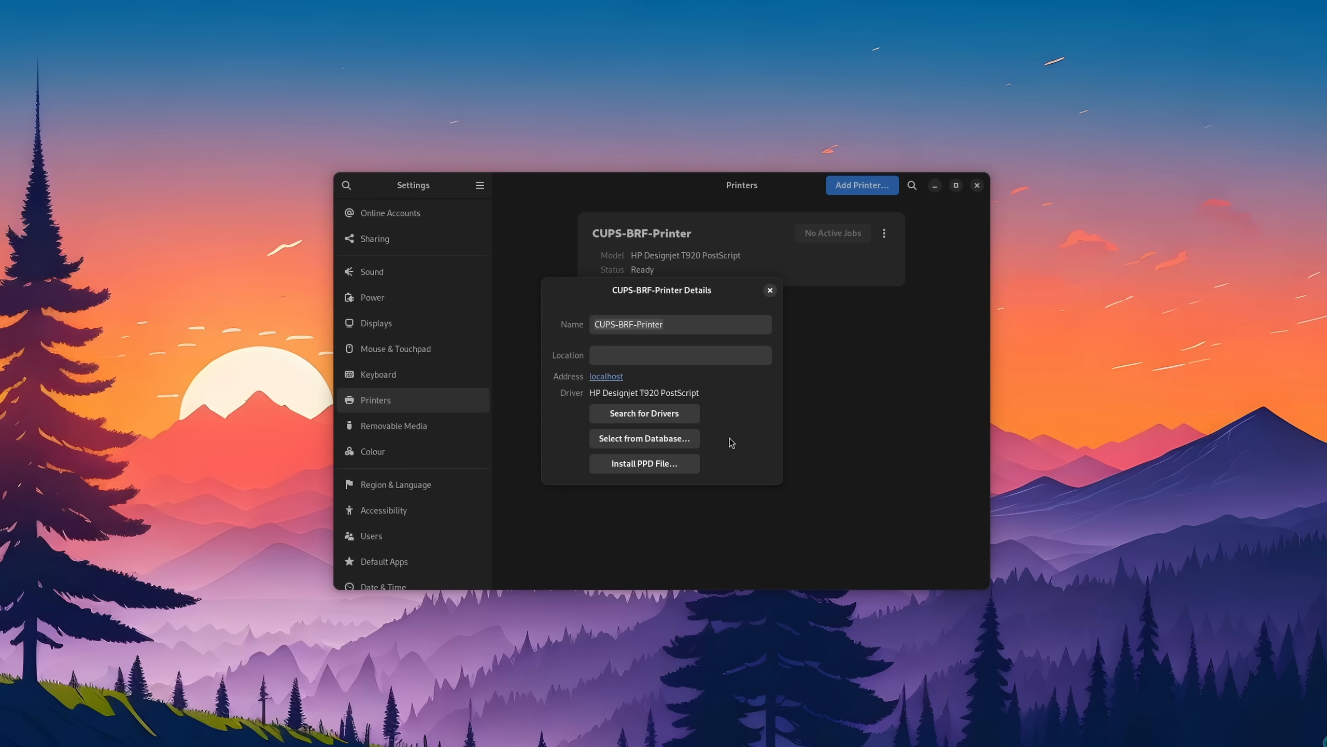
left_click(643, 463)
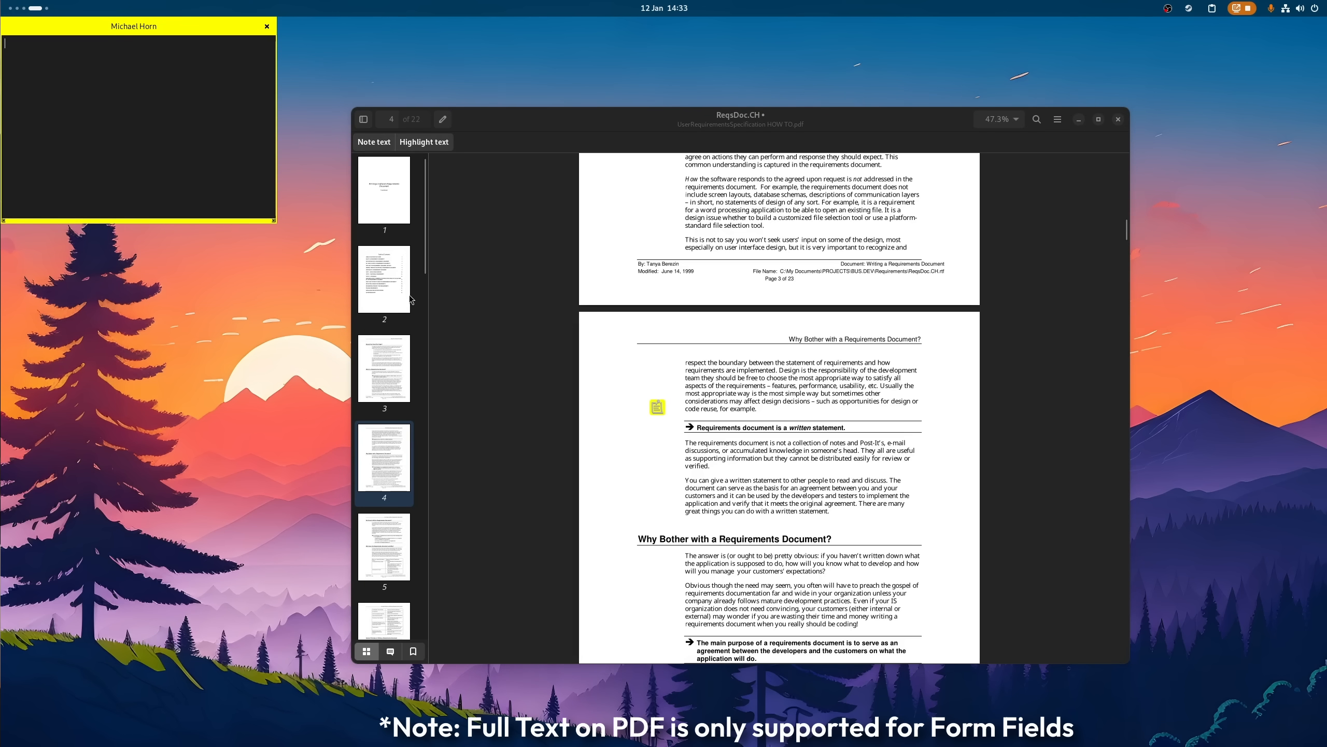
Write the sticky note text 'Som' on page 4 of the requirements PDF
type("Som")
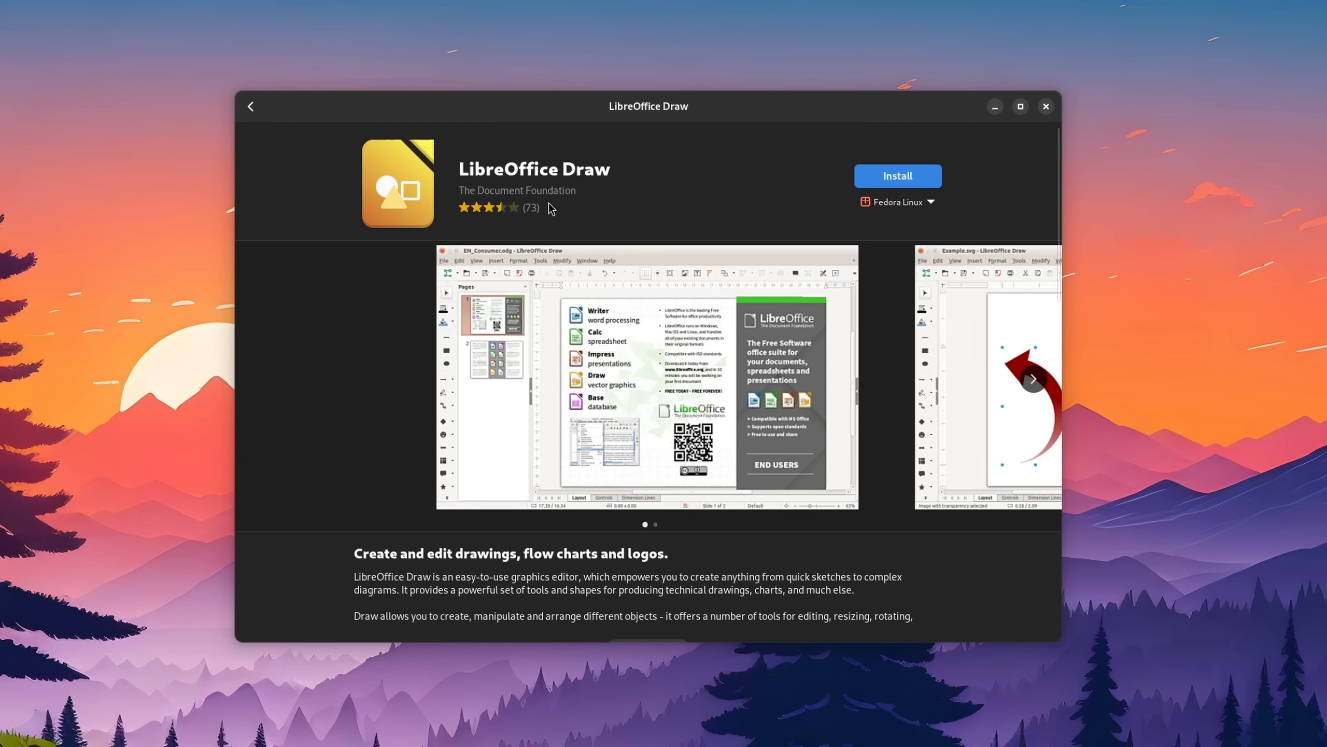
mouse_move(394, 209)
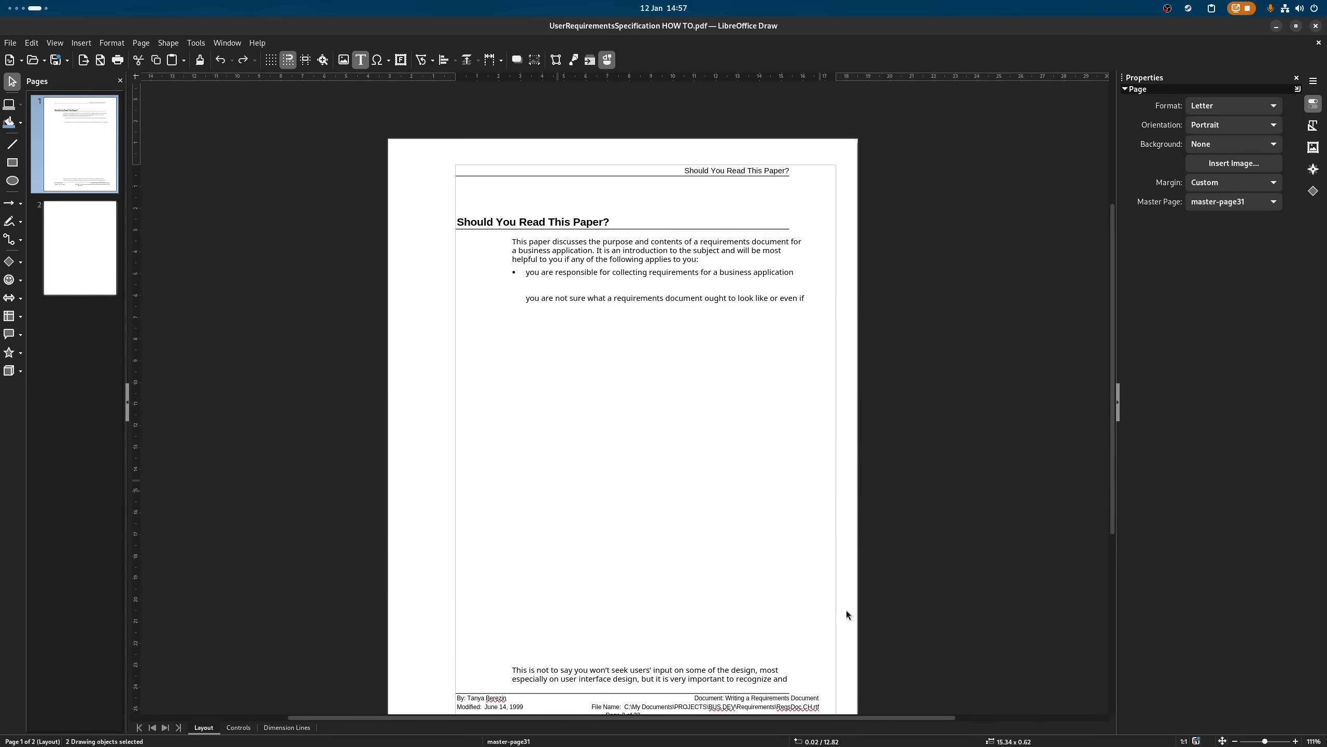
Start Sign Existing PDF in LibreOffice Draw and confirm saving the document first
left_click(11, 42)
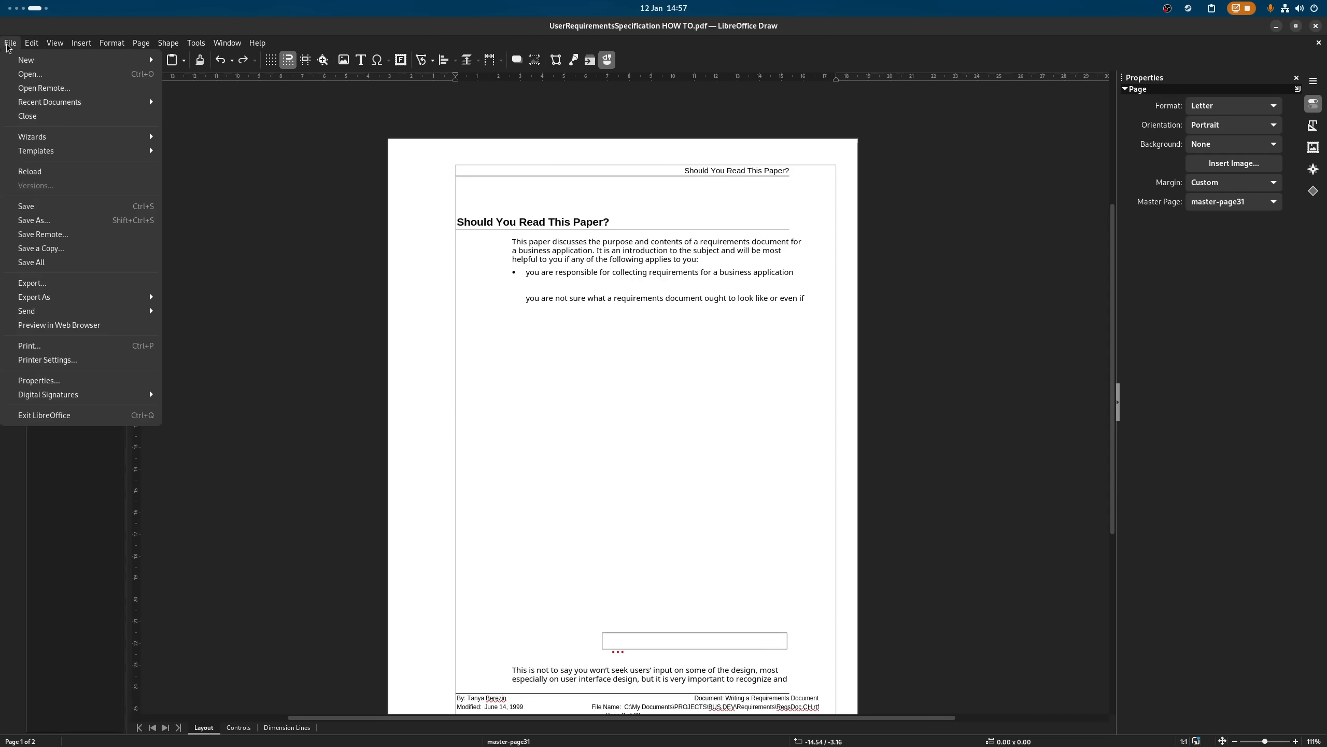
mouse_move(48, 394)
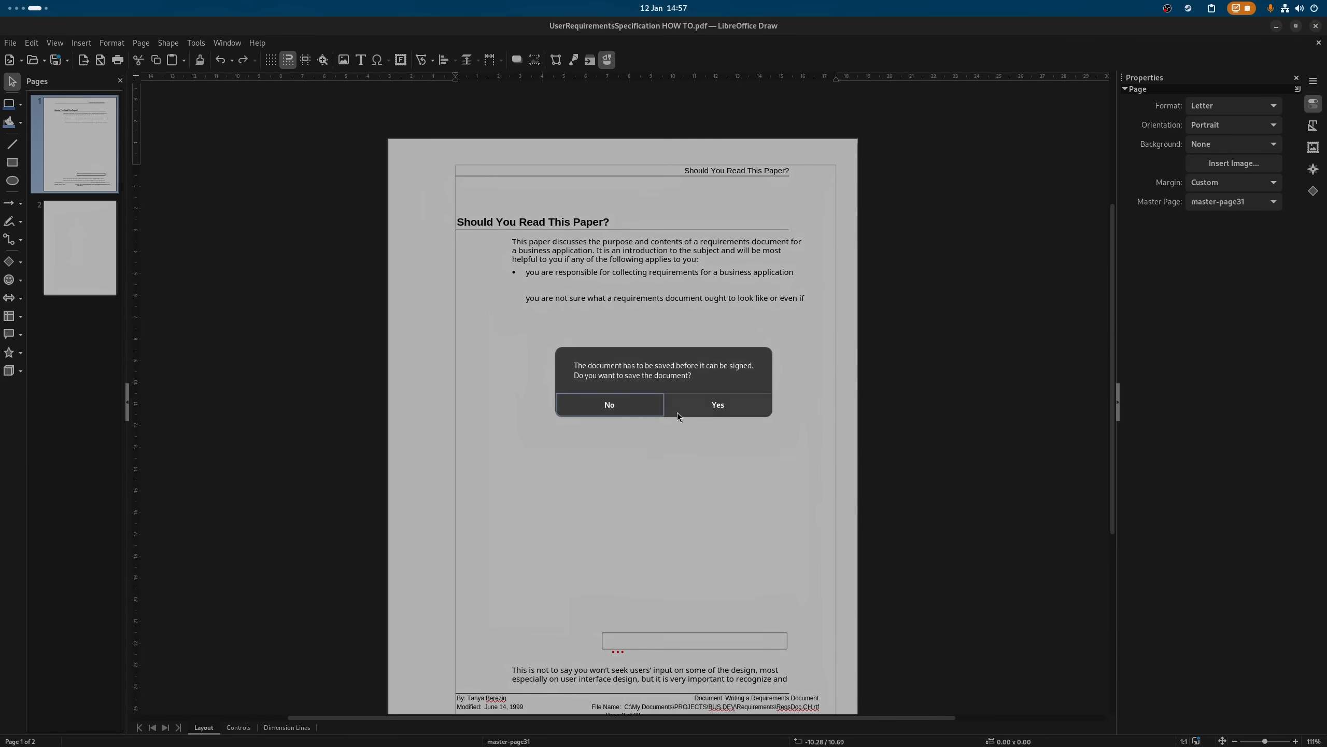
left_click(717, 403)
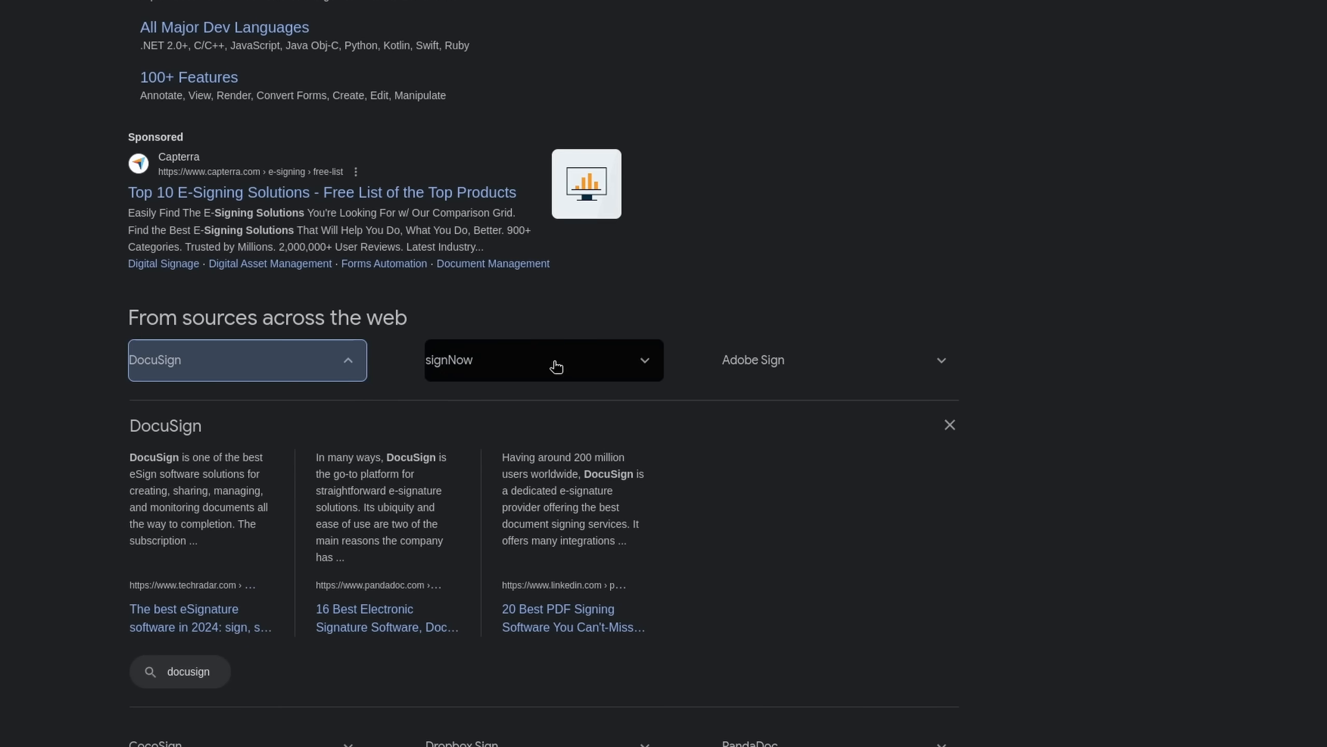
Expand the signNow search result and scroll down the HelloTech screenshot guide
left_click(541, 360)
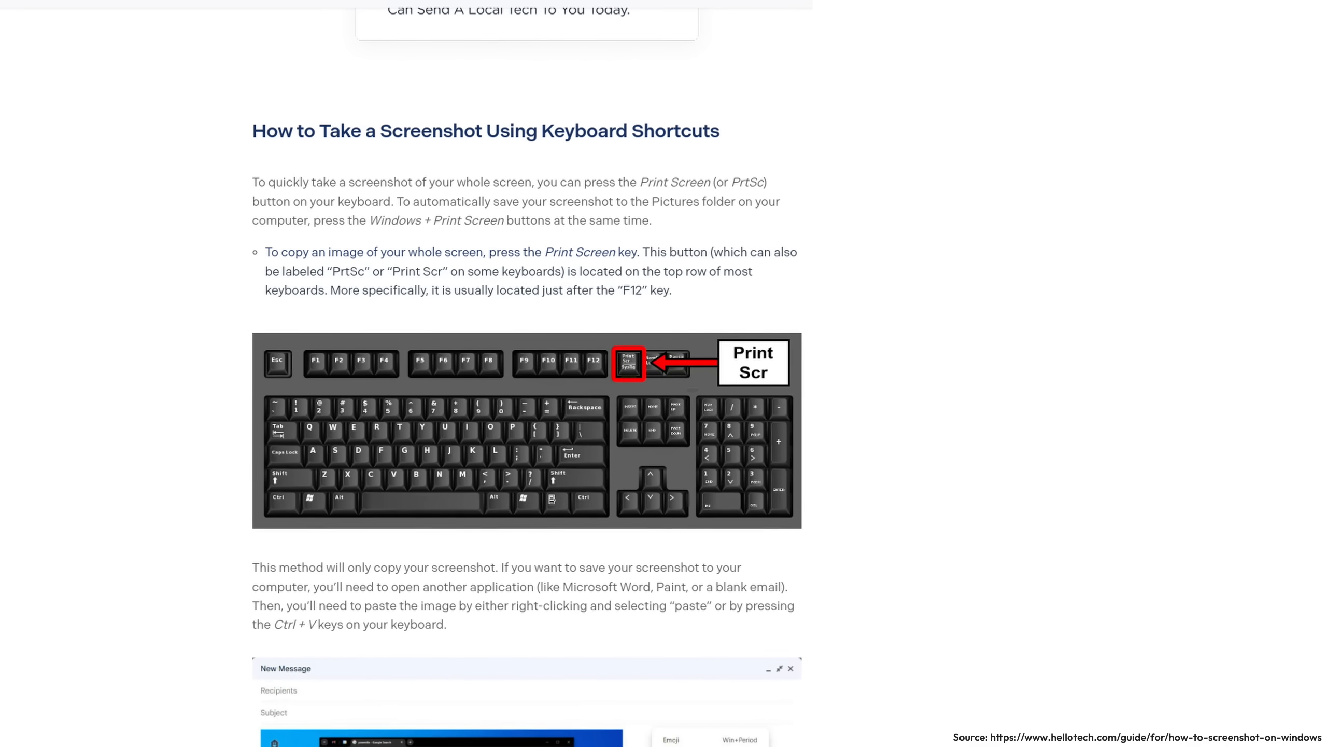
scroll("down", 3)
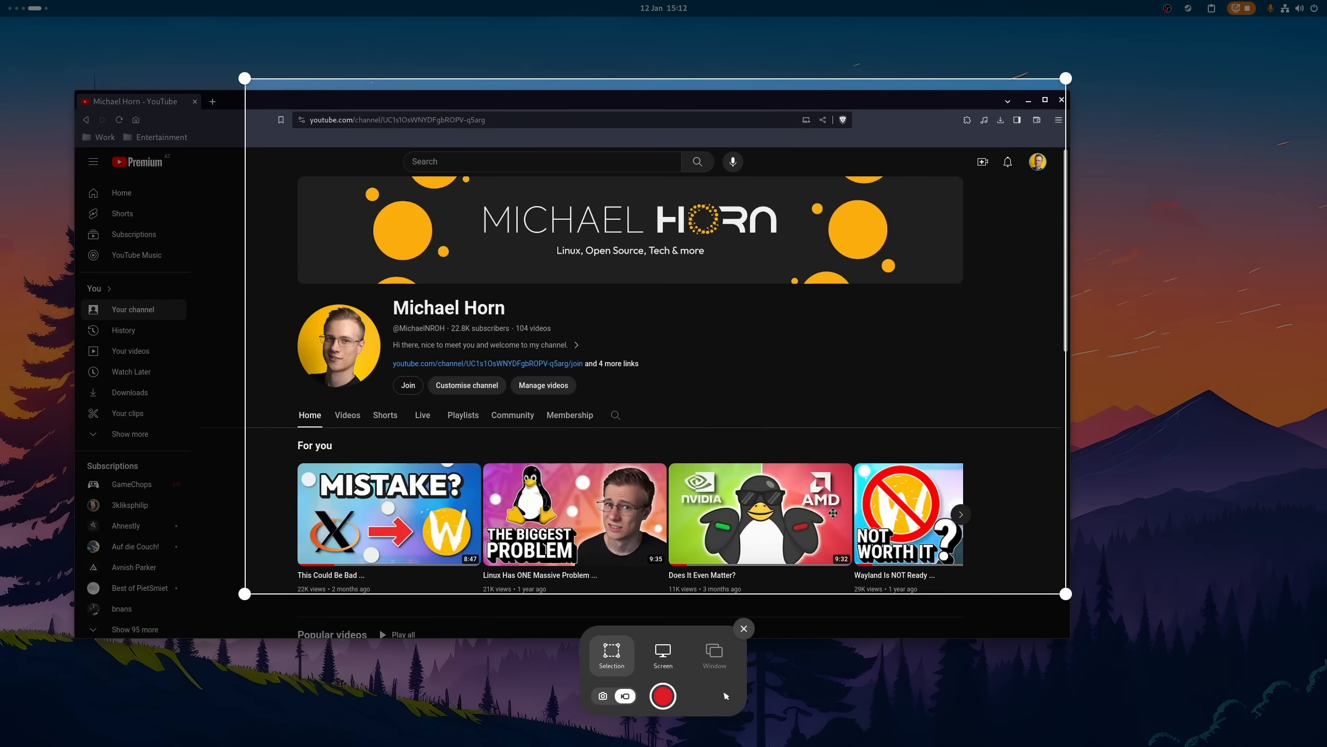
Capture the framed selection around the YouTube channel window with the screenshot tool
left_click(663, 695)
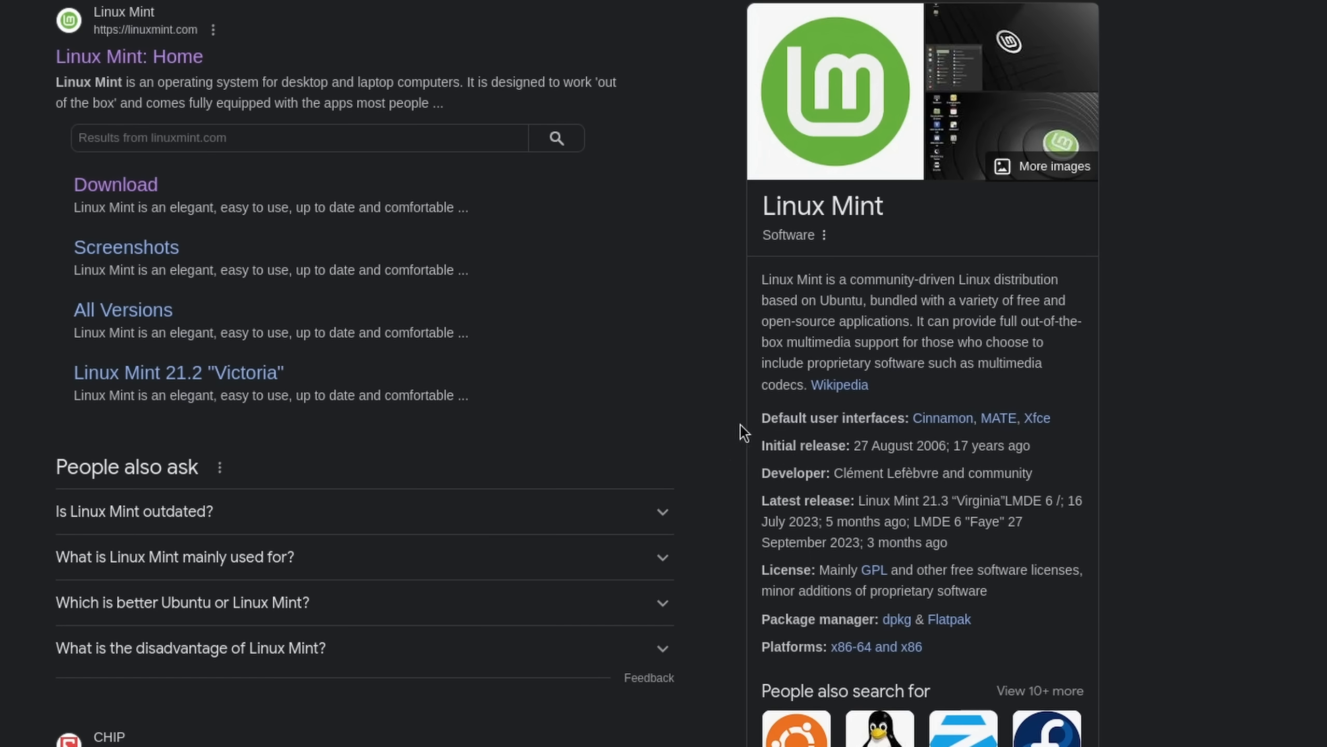
Drag across the Linux Mint Google results page with its knowledge panel
left_click_drag(762, 416, 1050, 417)
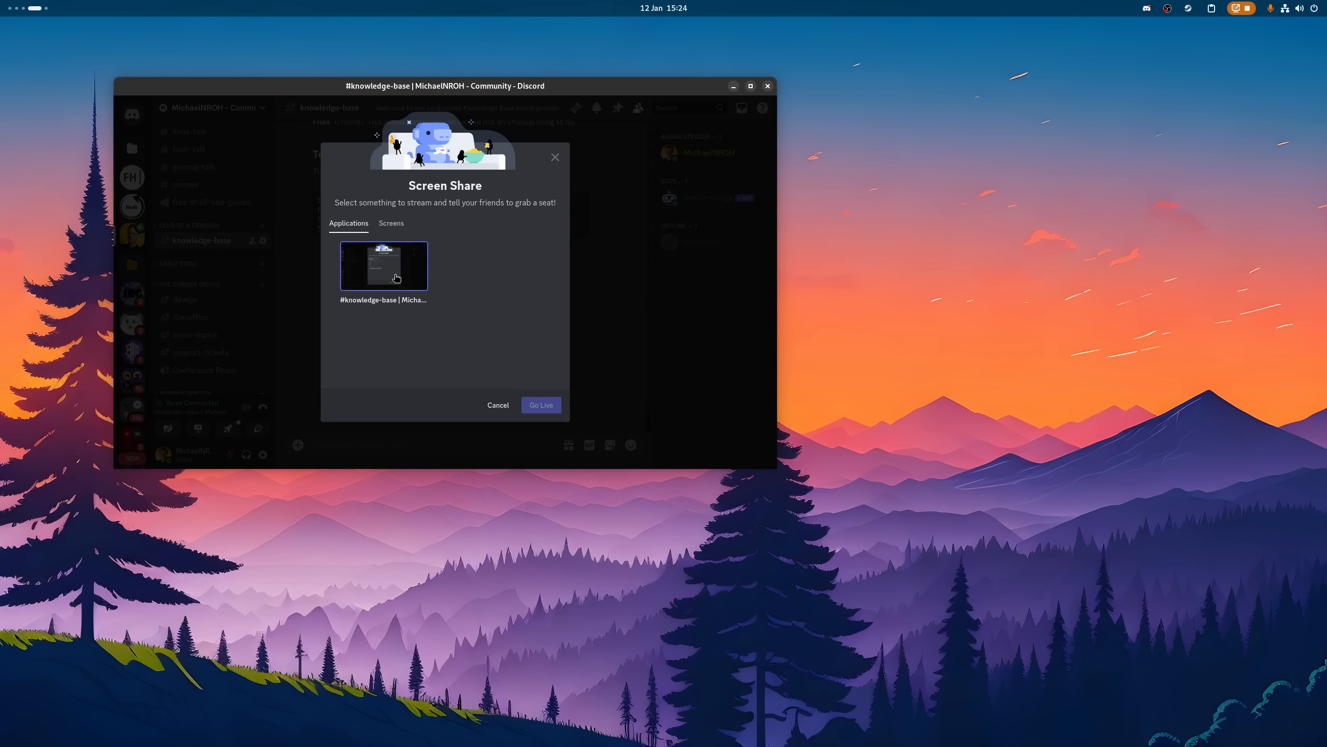
Share the entire screen in Discord, selecting the Acer Technologies 24" monitor in the portal
left_click(391, 225)
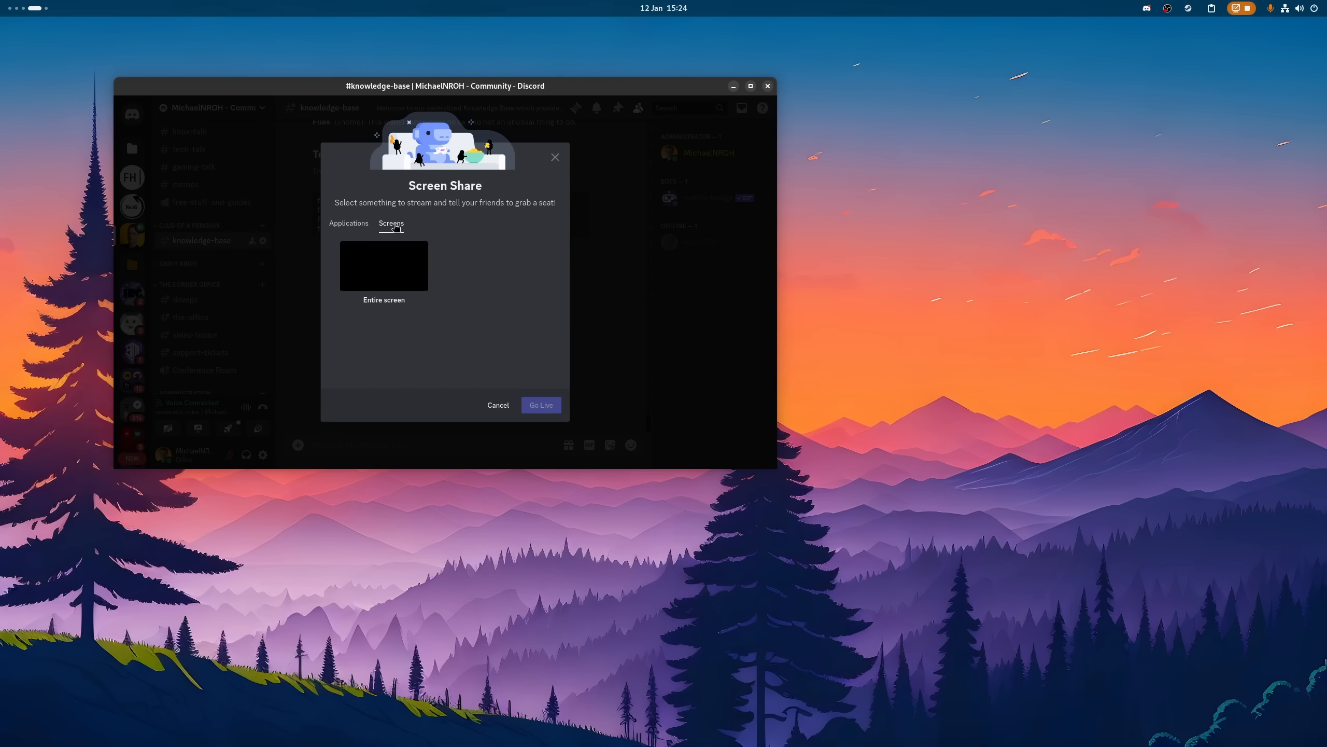
left_click(382, 266)
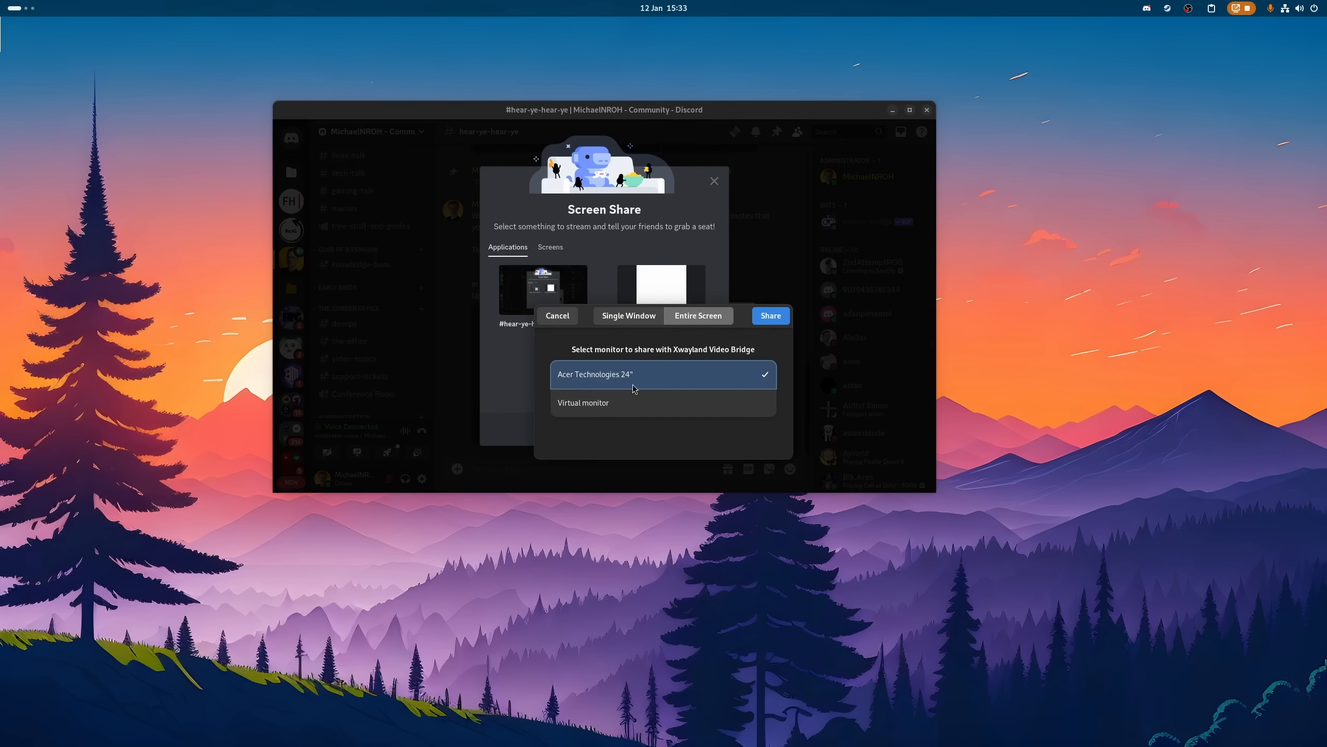
left_click(663, 374)
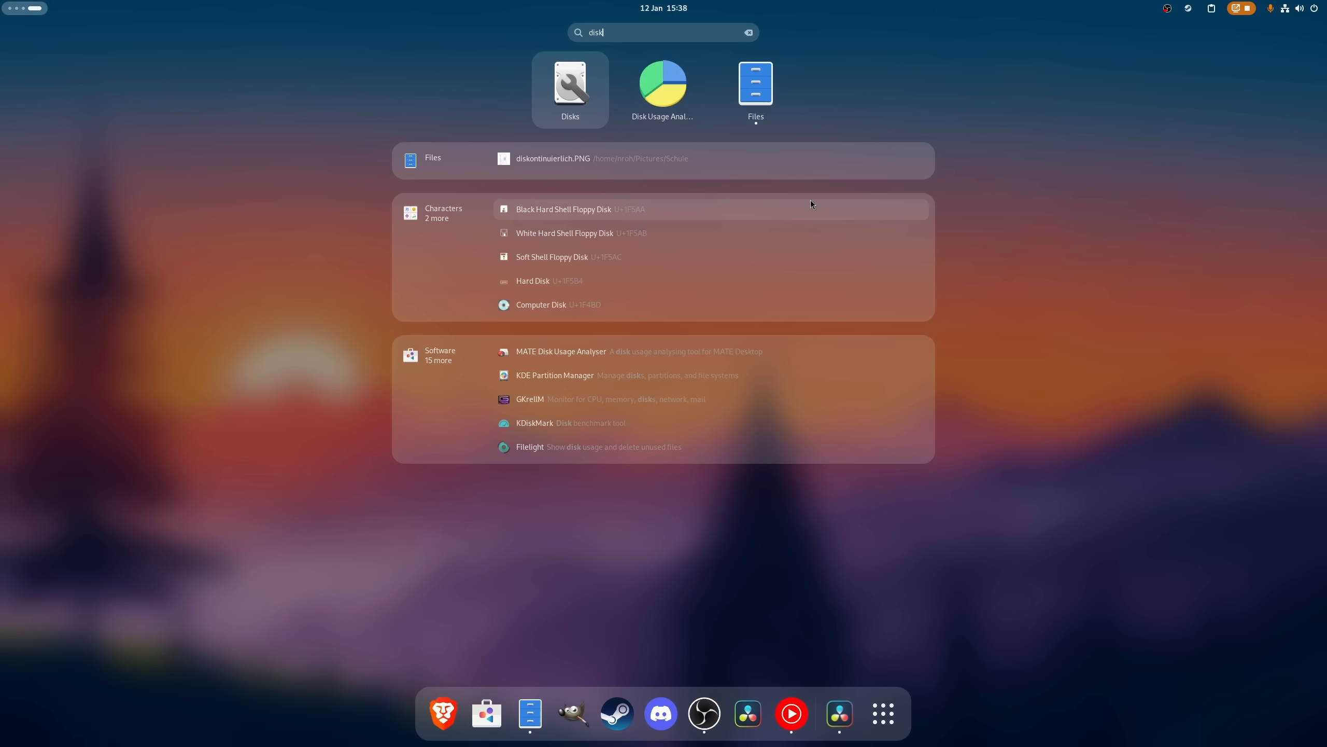
Launch Disks, select the 1.0 TB disk's HDDGaming2 partition and open its Edit Mount Options
left_click(570, 89)
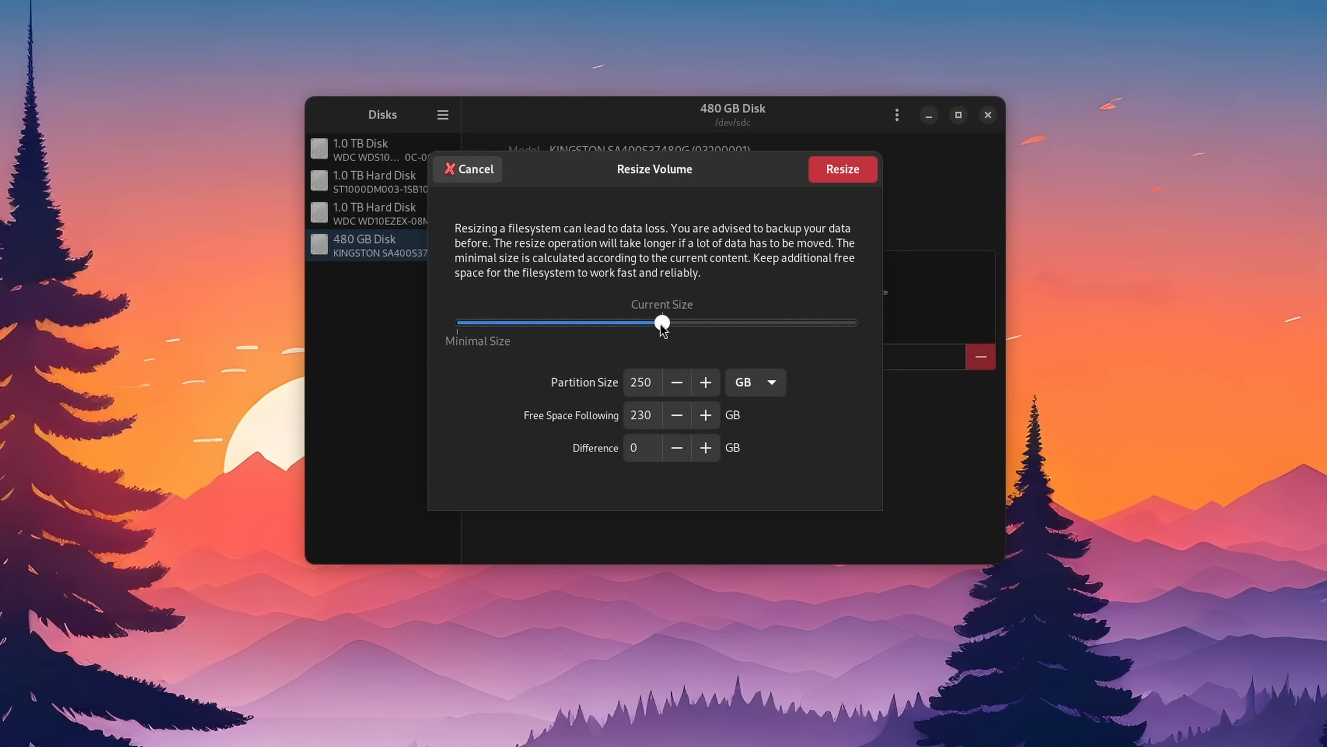
left_click(841, 168)
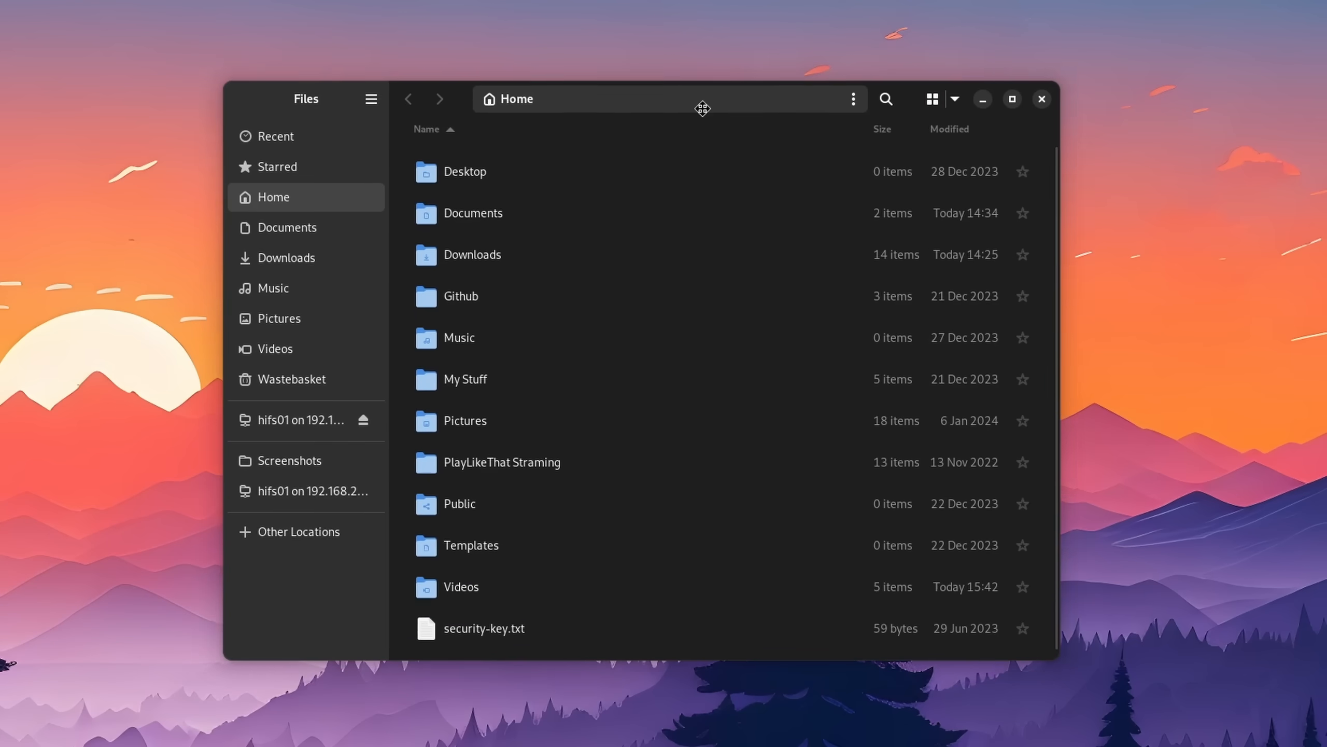
left_click(297, 531)
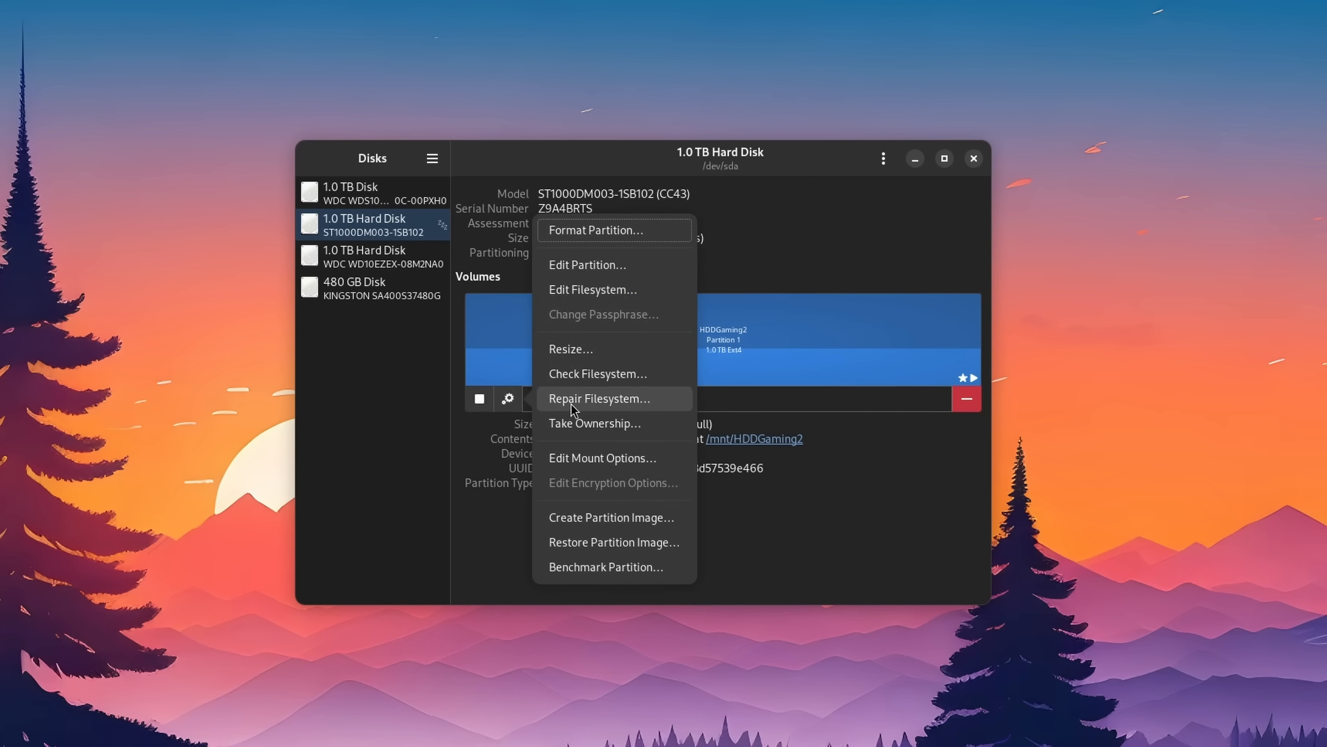
left_click(602, 458)
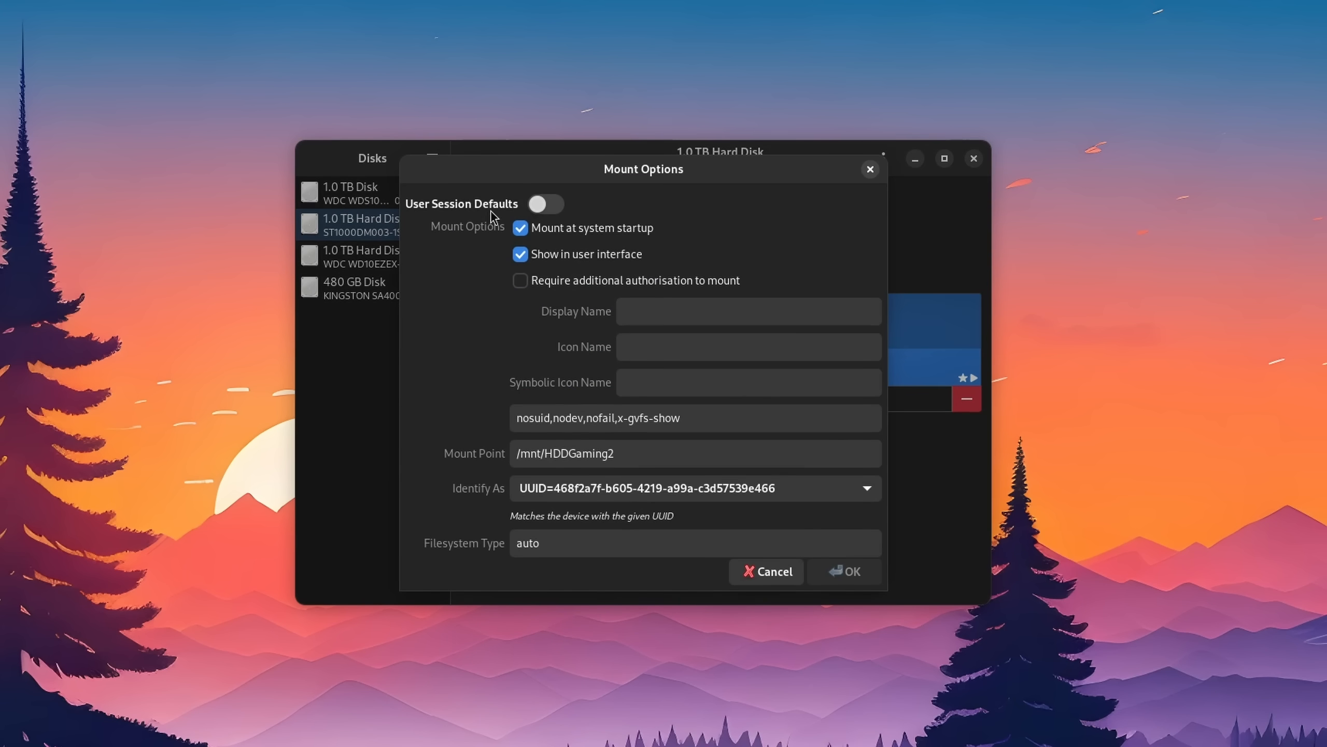
Set mount at system startup at /mnt/HDDGaming2 and identify the partition by UUID
left_click(546, 204)
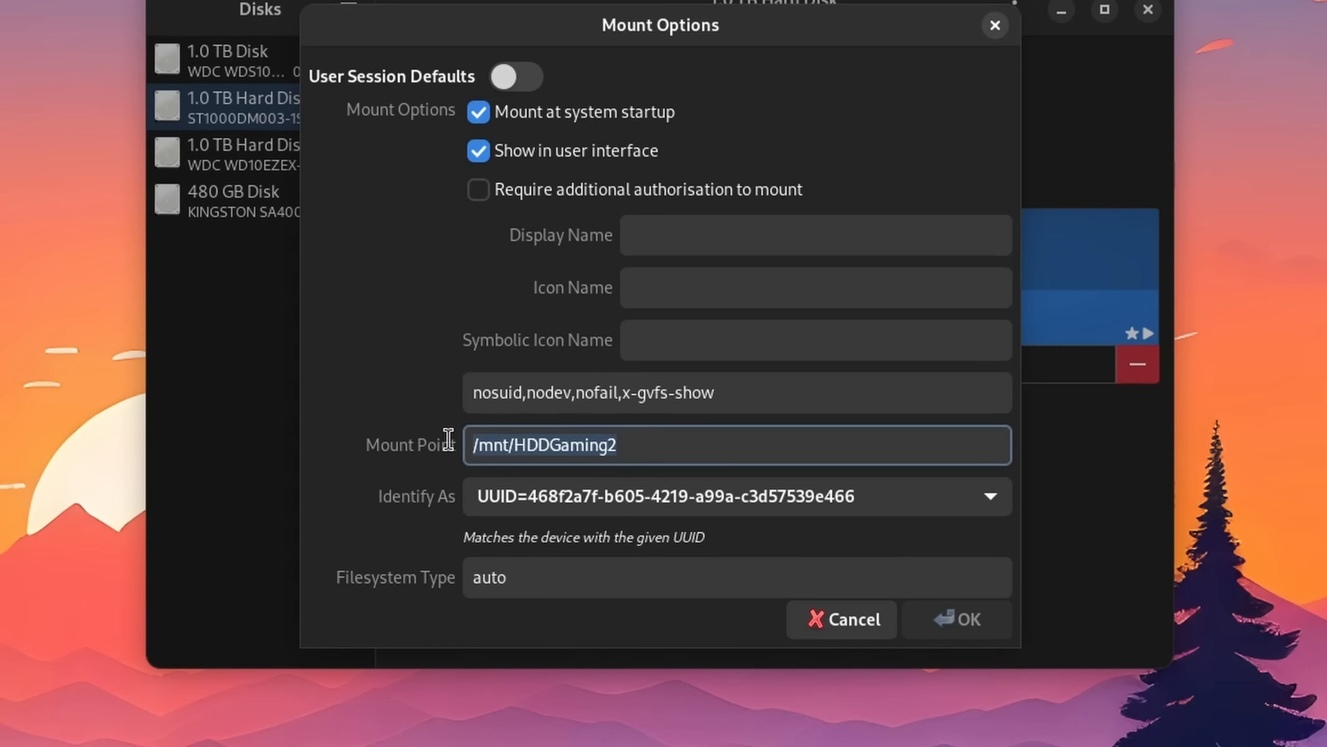
mouse_move(635, 445)
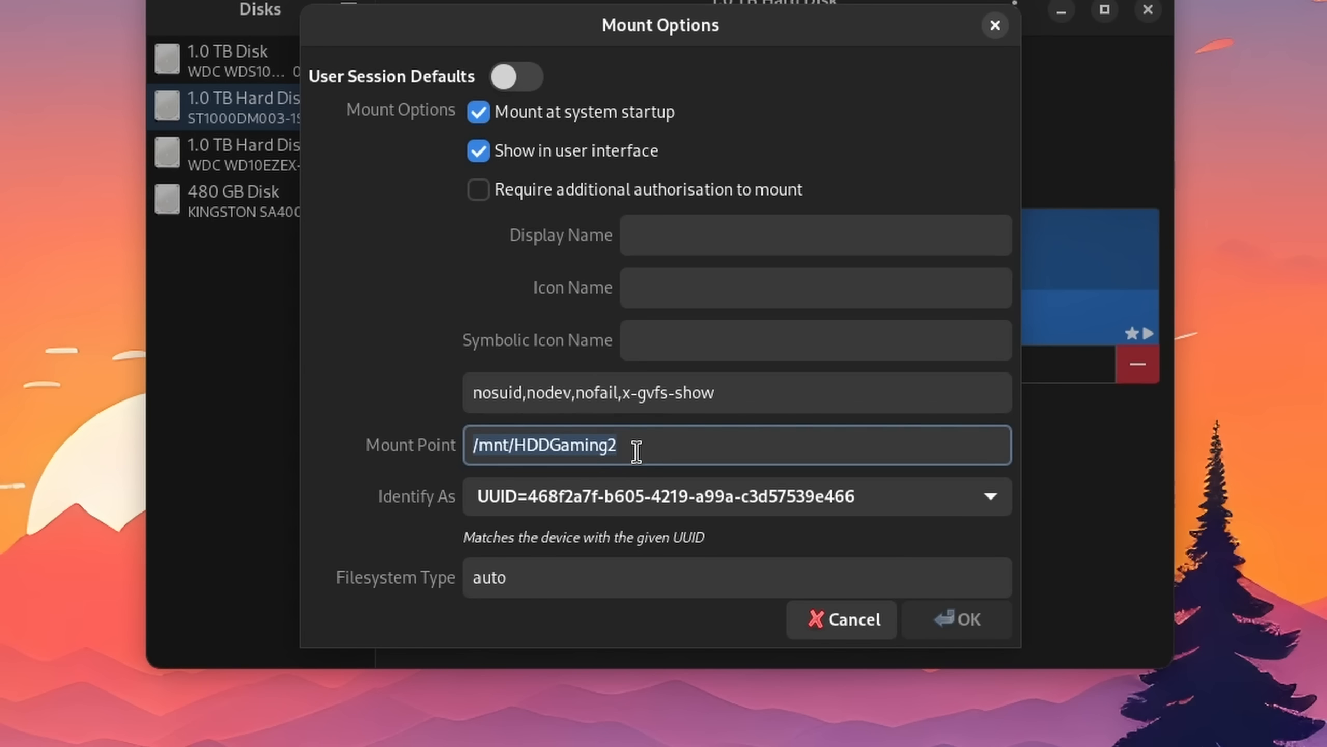
left_click(987, 495)
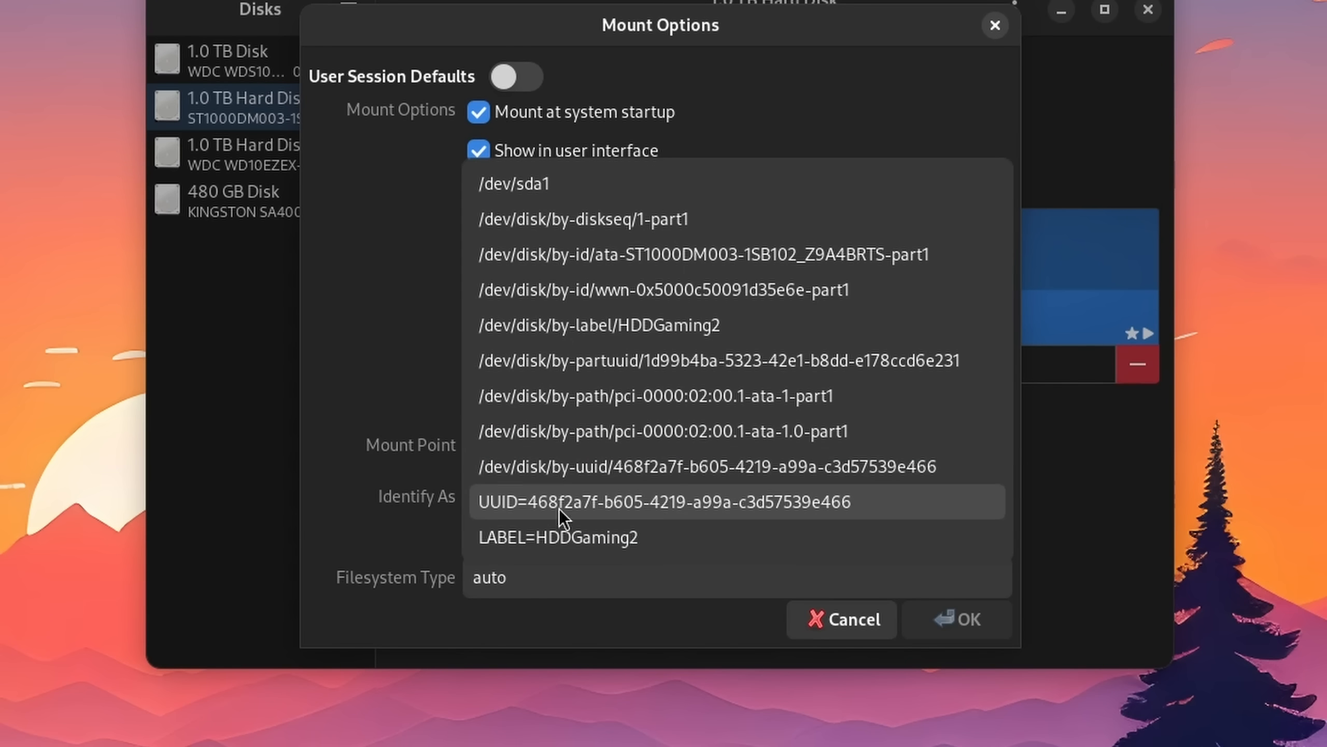
left_click(662, 501)
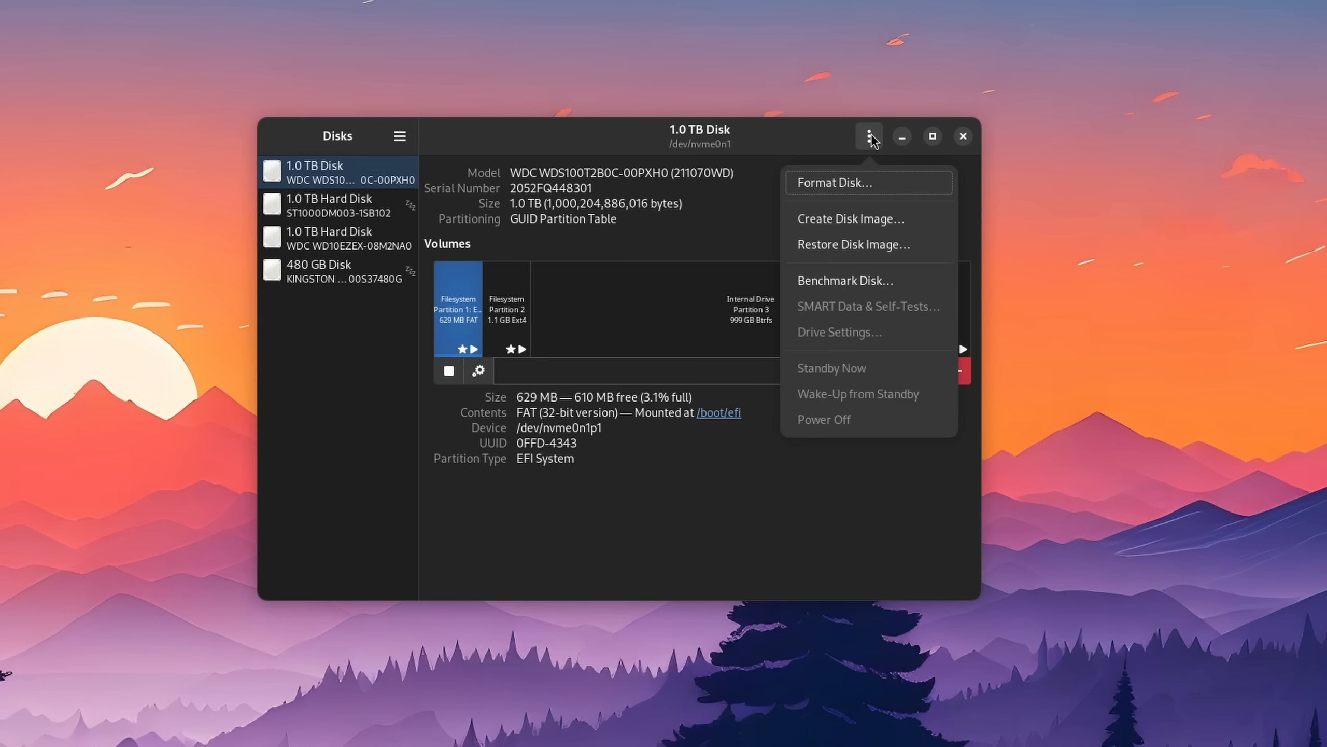
Show the 480 GB drive's Write Cache setting choices in its Drive Settings
left_click(850, 219)
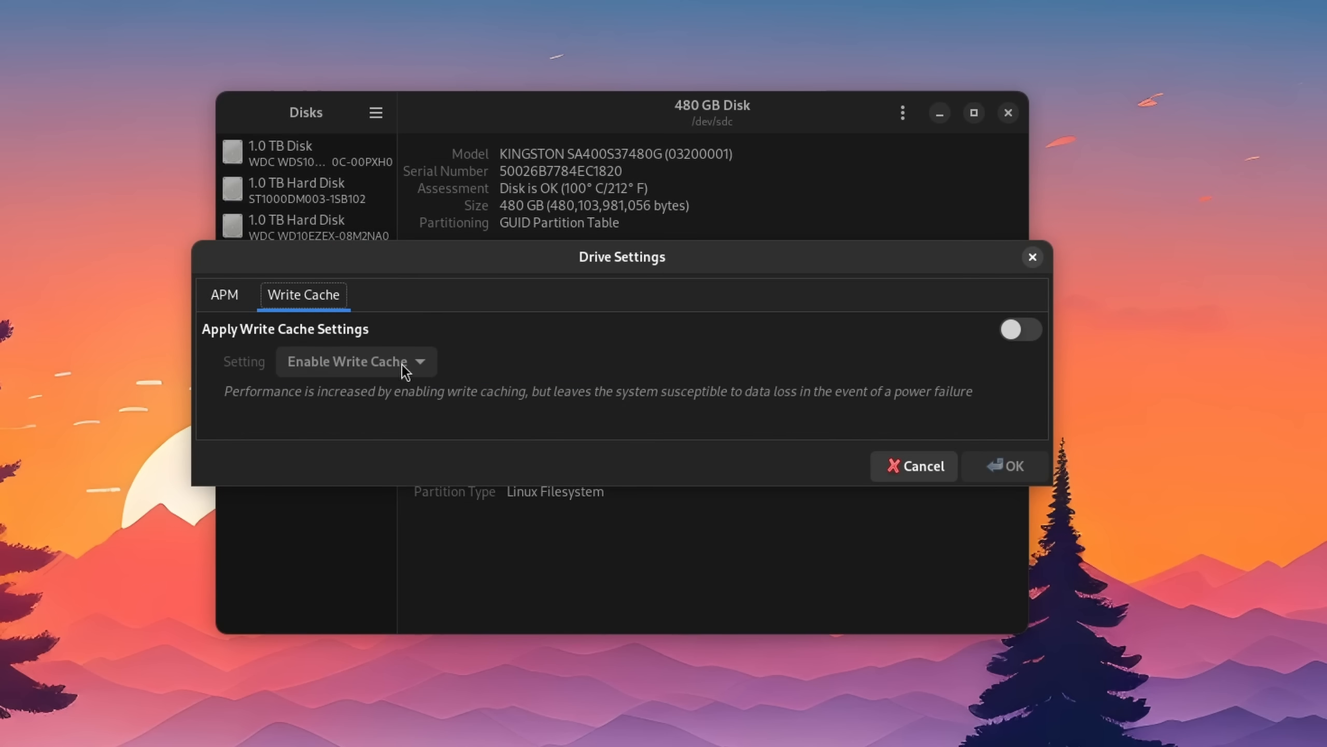
left_click(1021, 330)
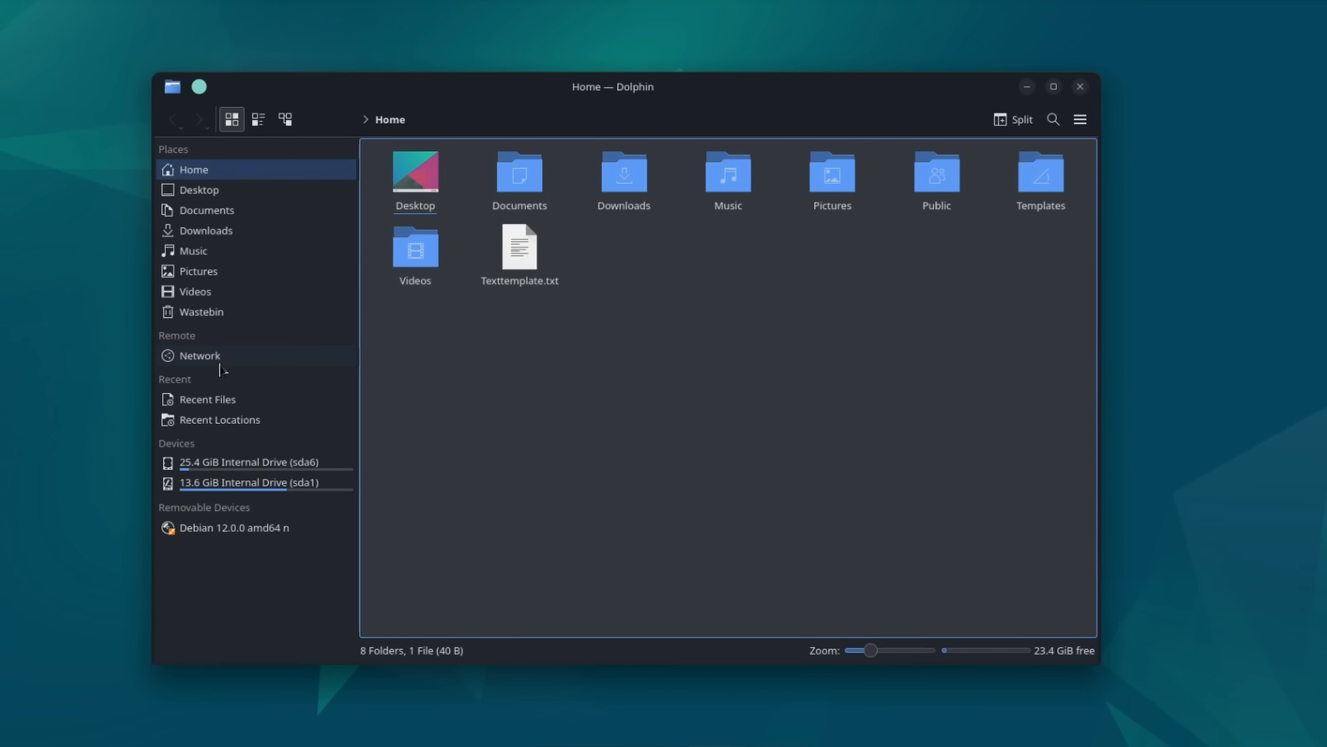
Connect to smb://192.168.22.7 from Other Locations, browse its Content and Test folders, and bookmark the share
left_click(200, 355)
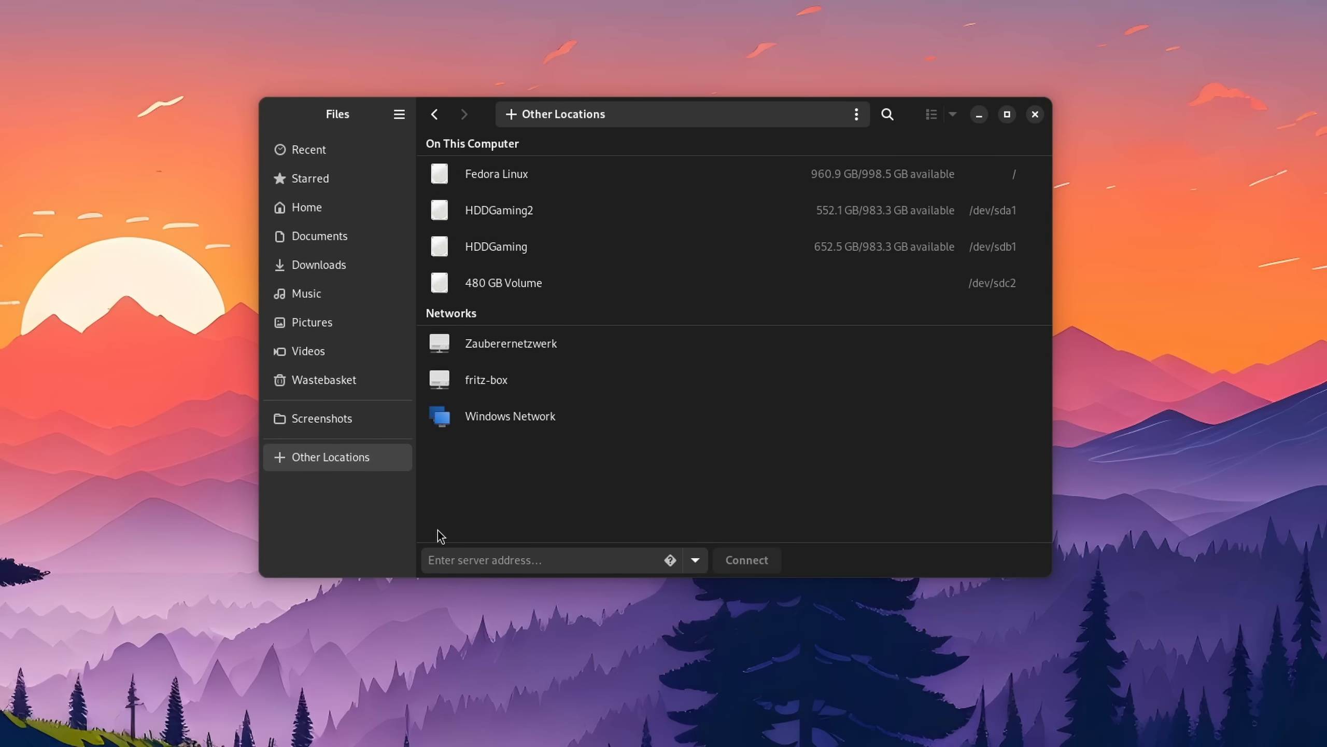
type("smb")
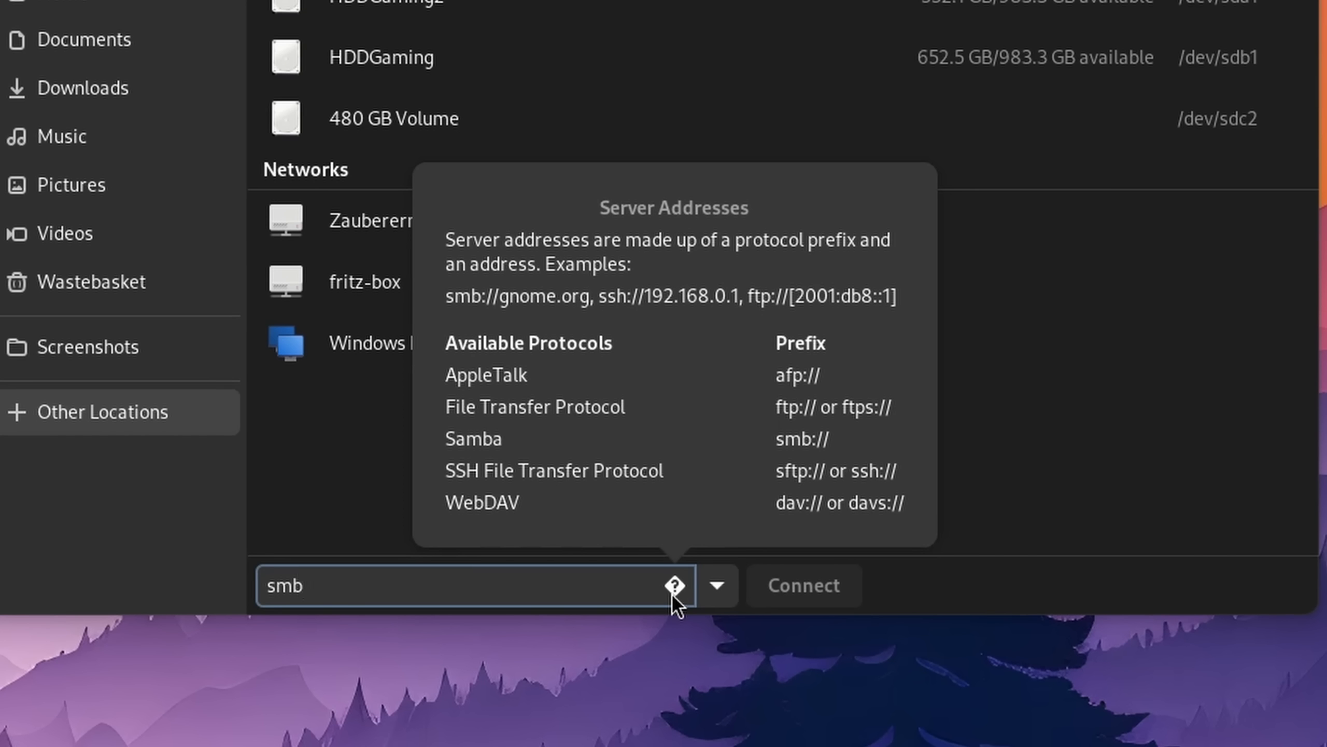
type(":")
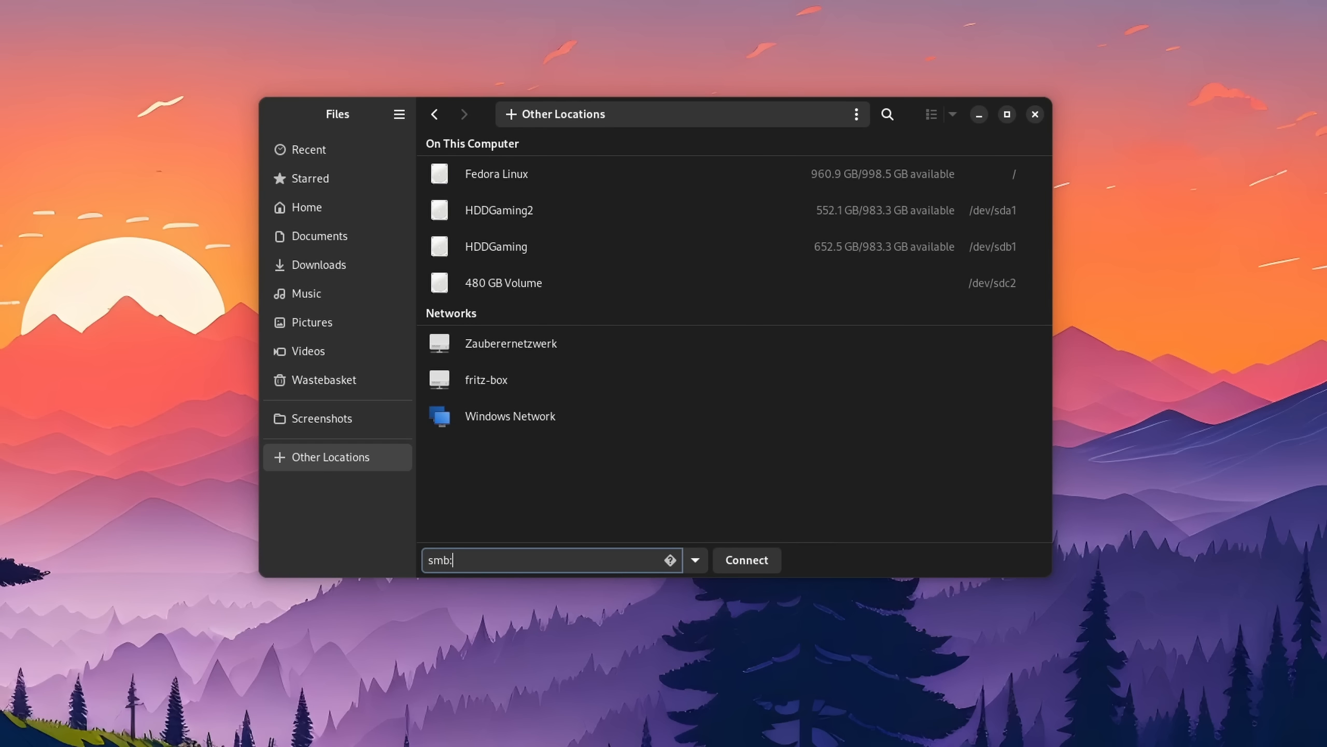
type("//192.1")
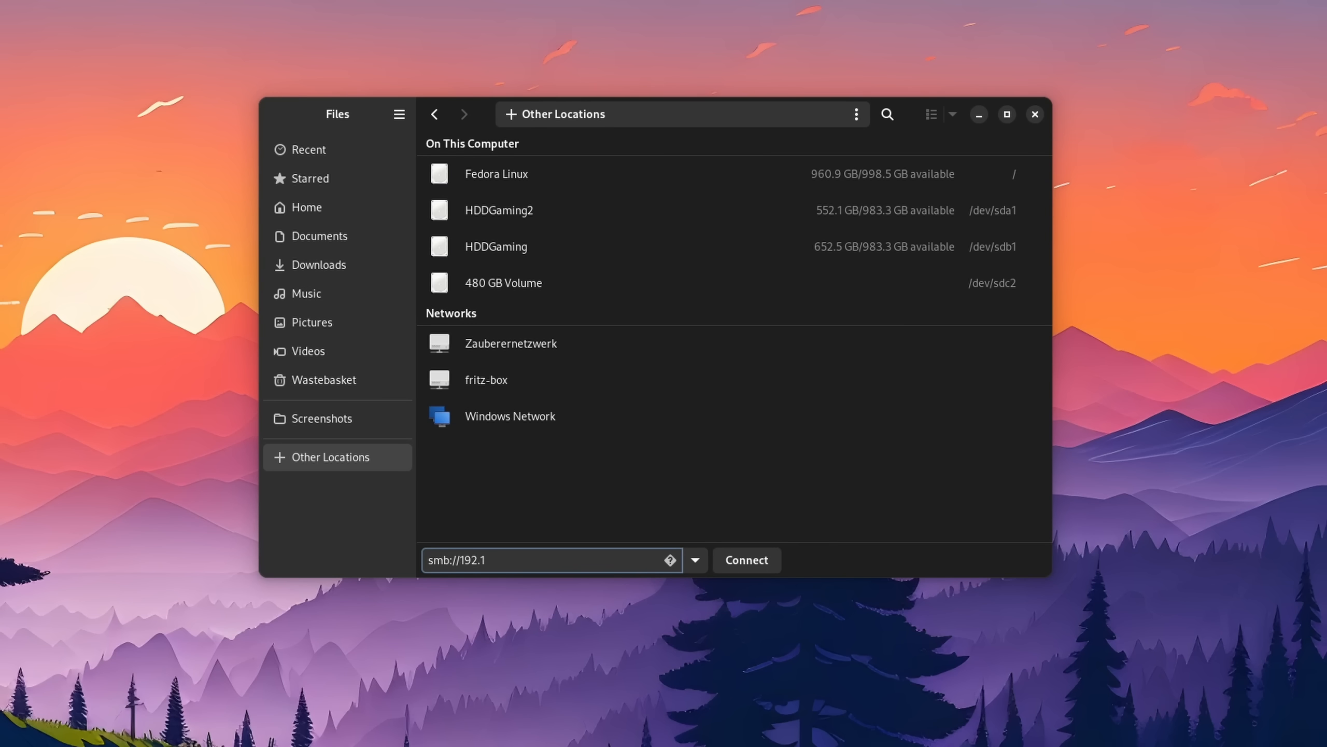
type("68.22")
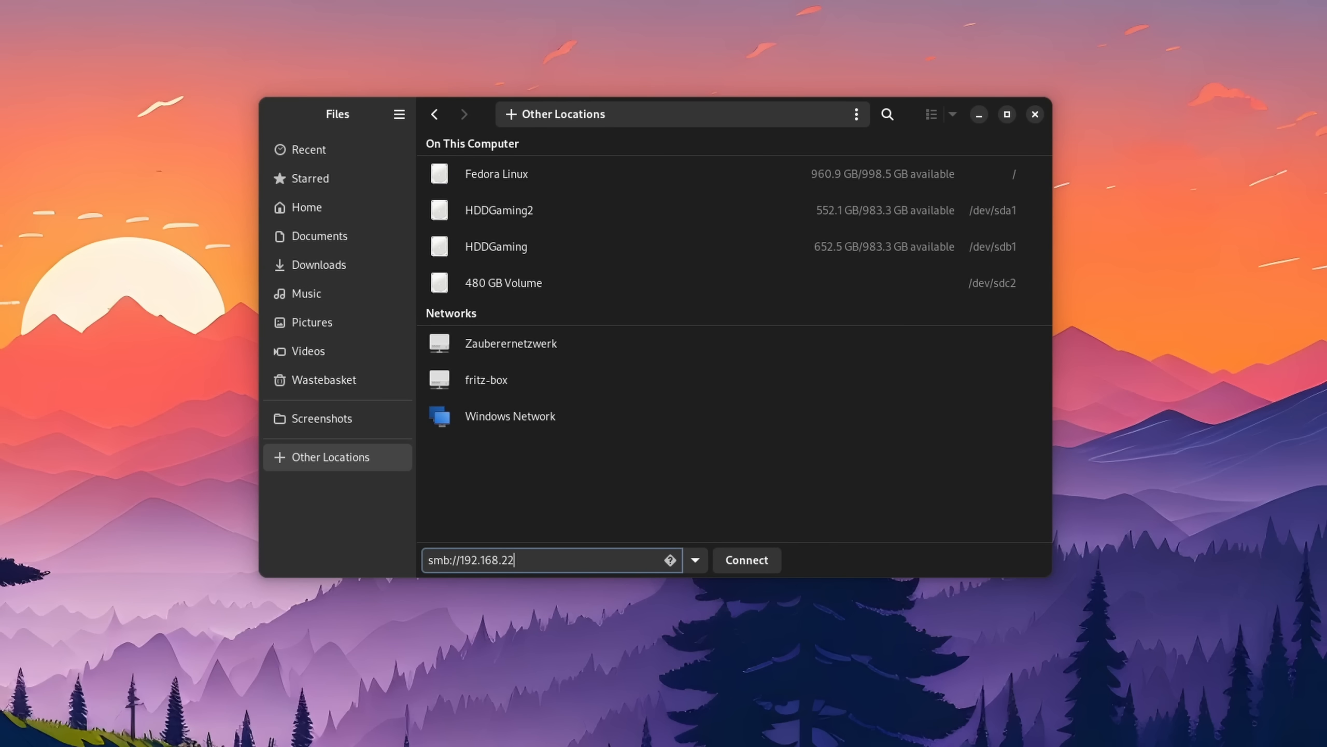
left_click(745, 560)
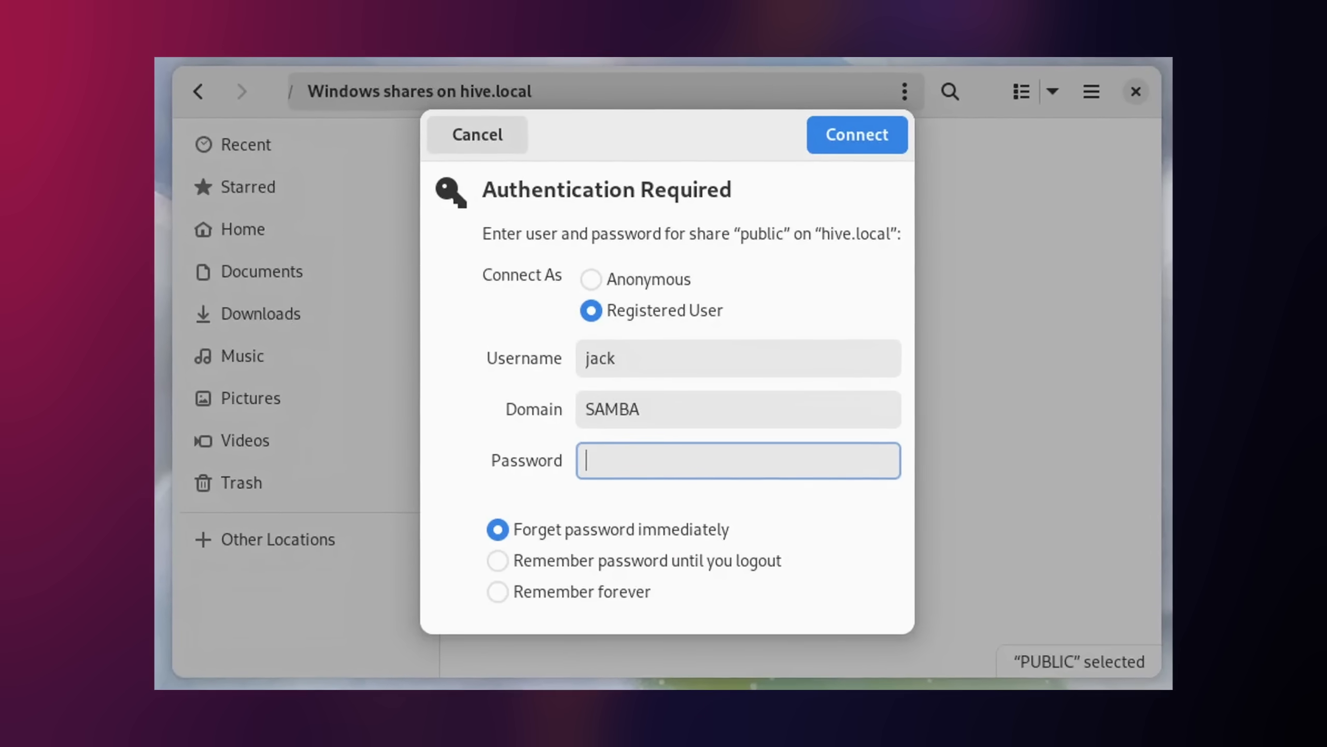
left_click(856, 134)
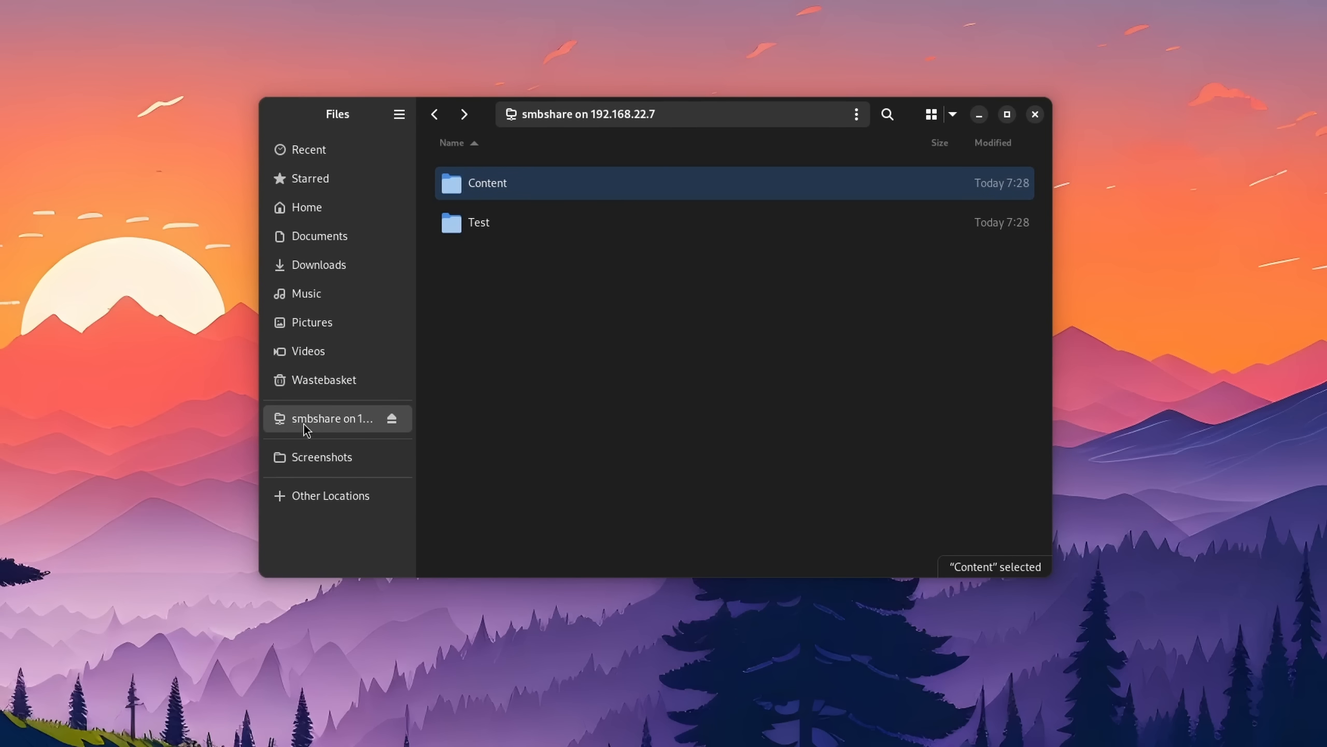
right_click(331, 418)
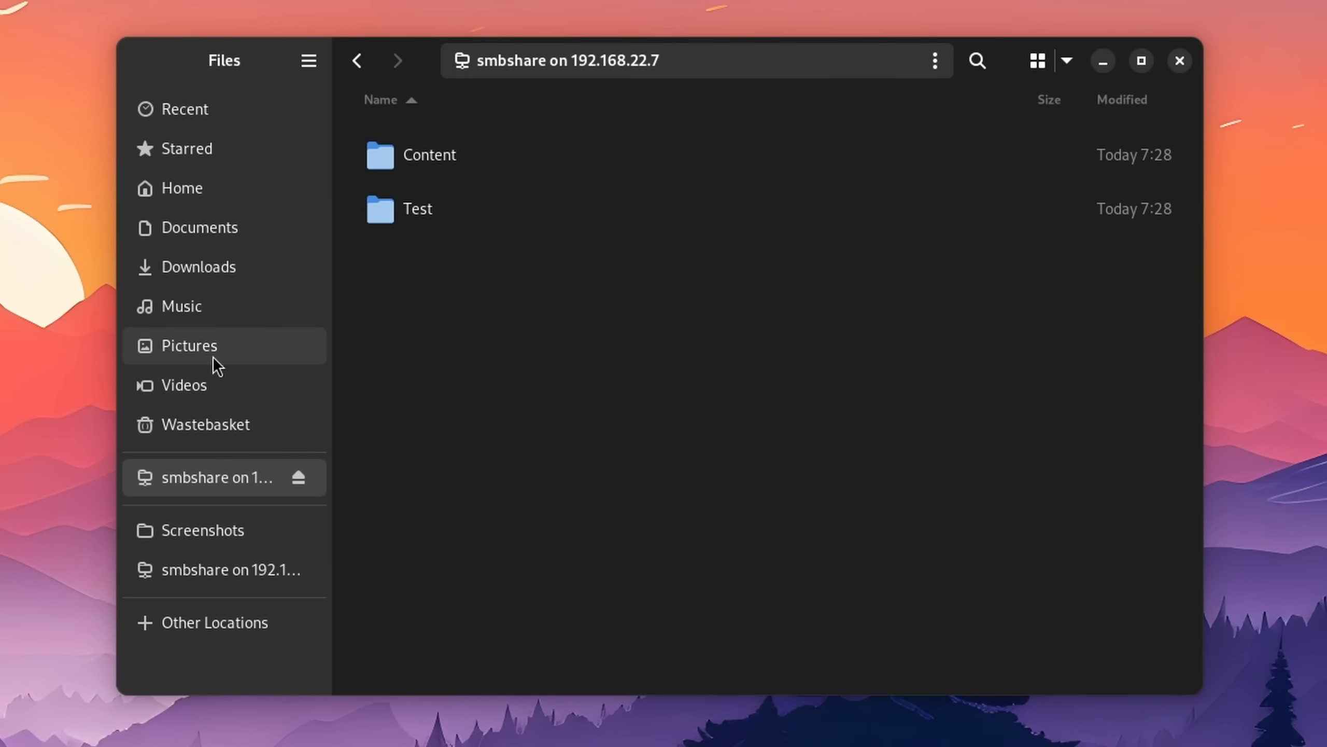
mouse_move(459, 141)
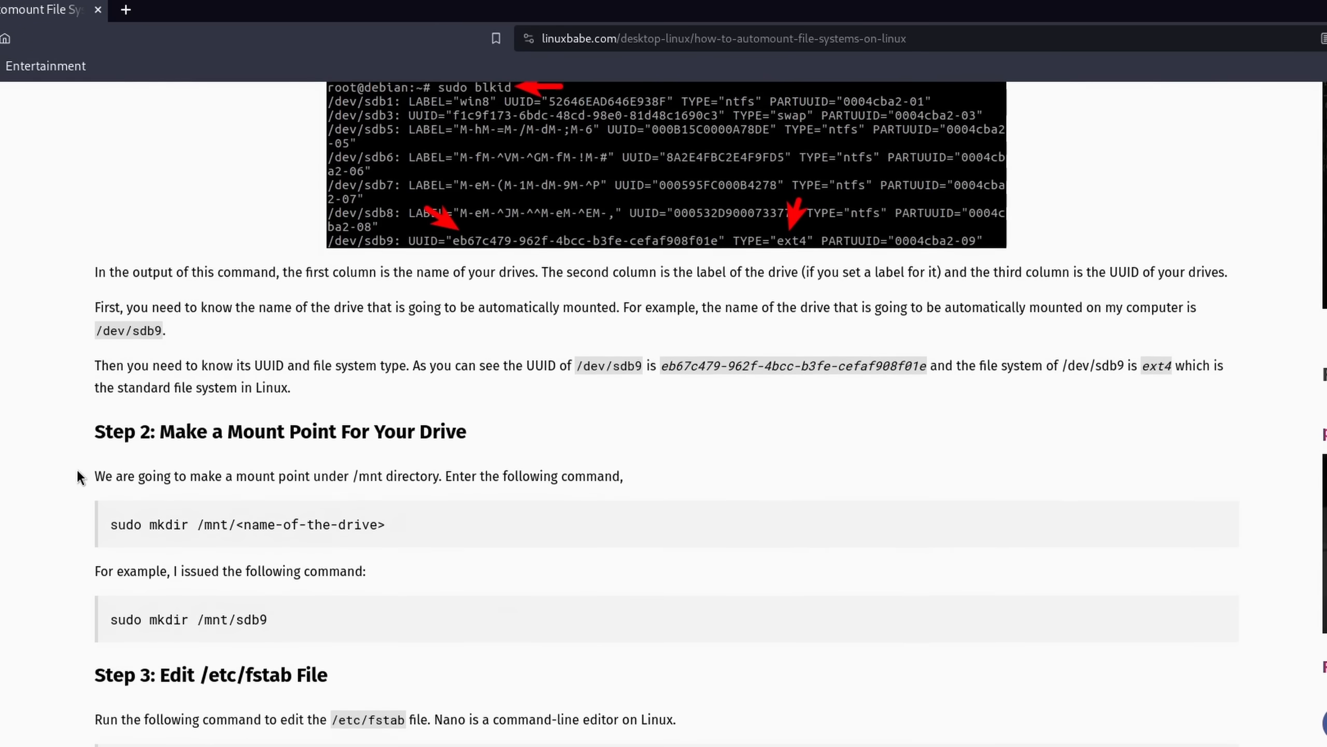
Scroll the linuxbabe.com automount guide to Step 2: Make a Mount Point For Your Drive
scroll("down", 3)
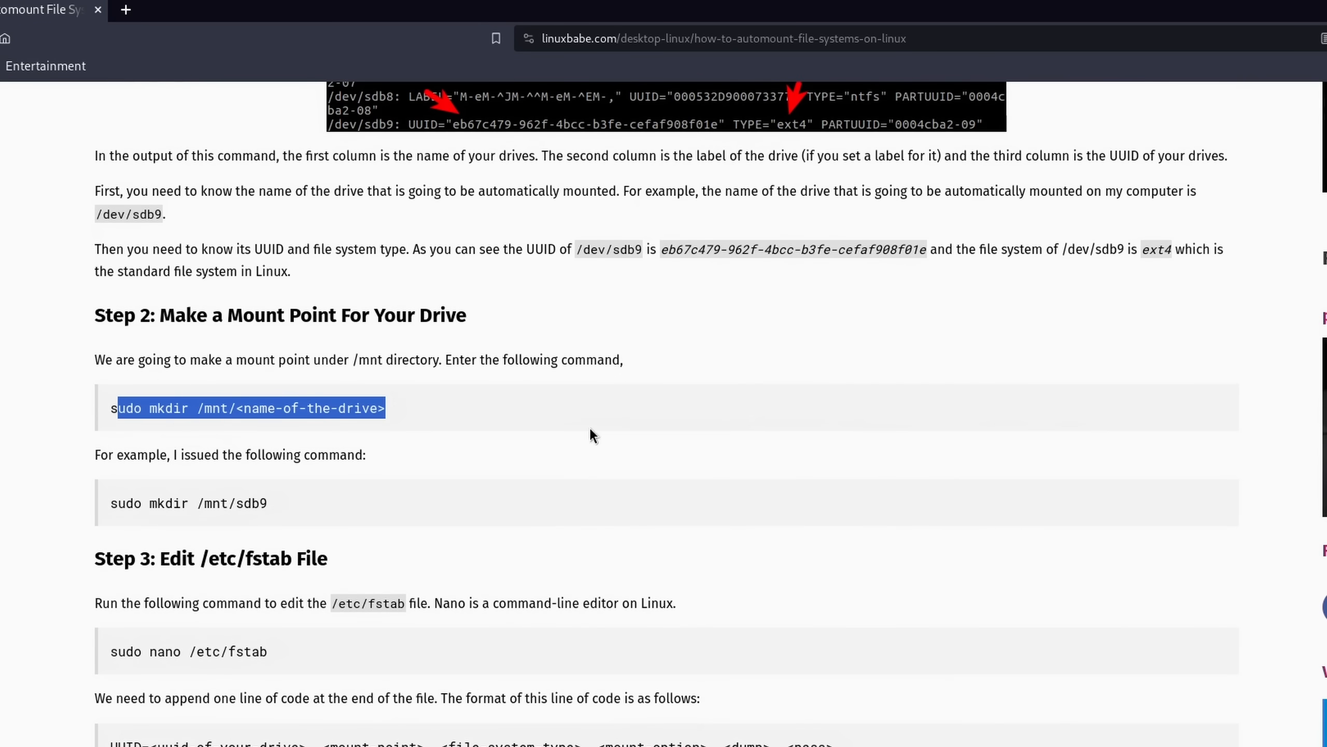
scroll("up", 3)
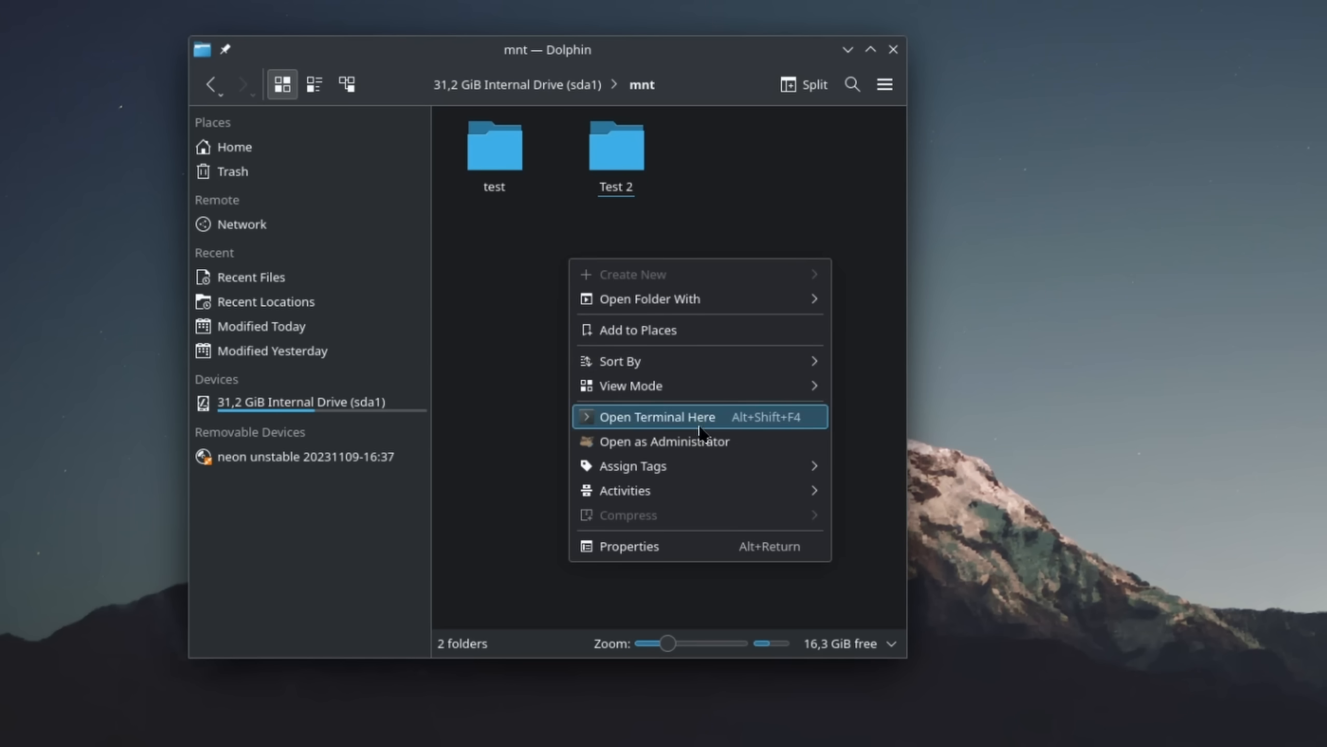
Start managing files as administrator in Dolphin and enter the password when prompted
left_click(664, 441)
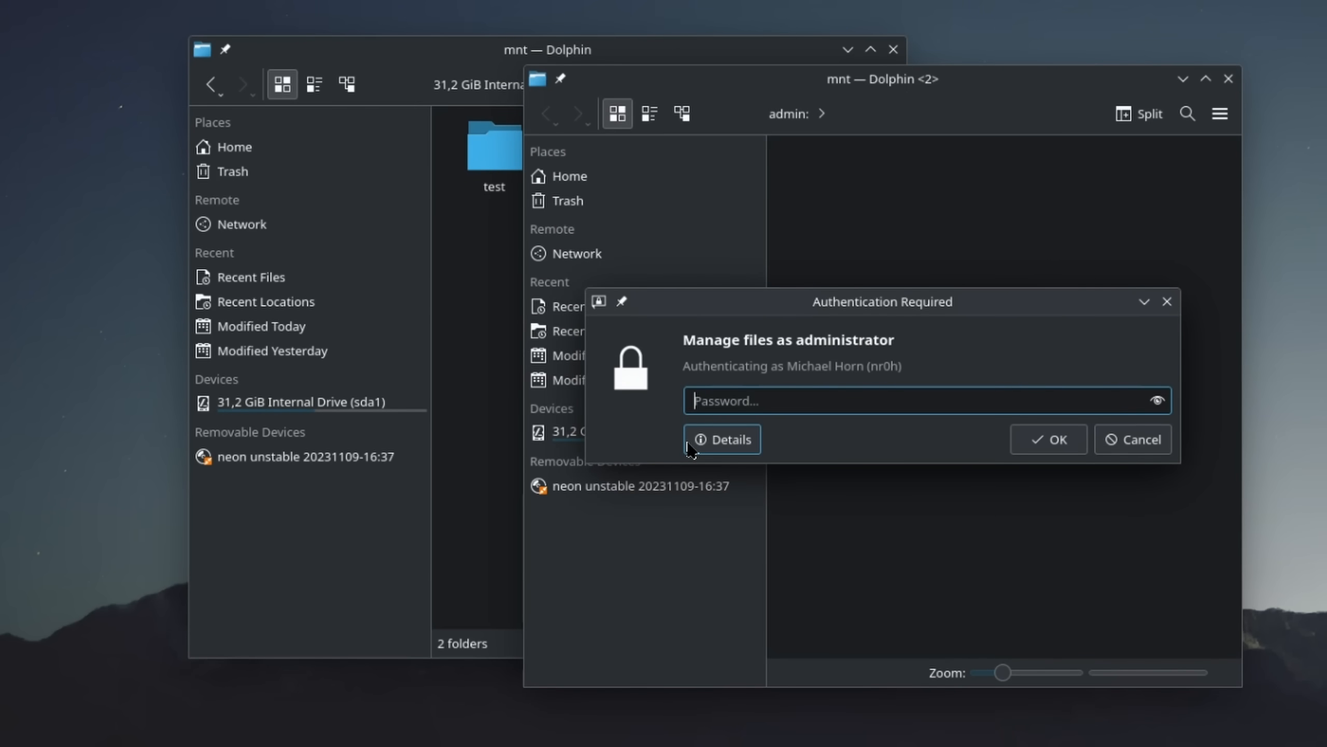
type("password")
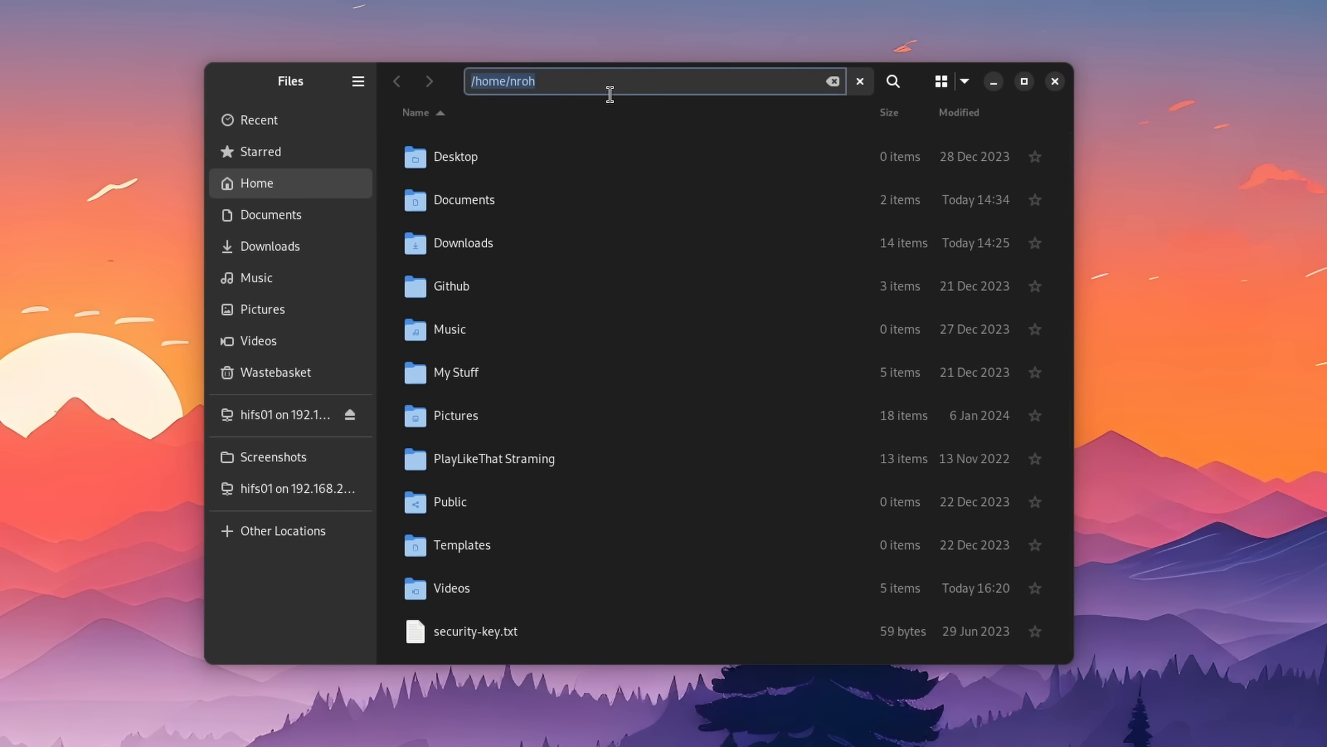
Browse admin:/// as root, enter mnt and bring up TestShare's Permissions owner choices
type("admin")
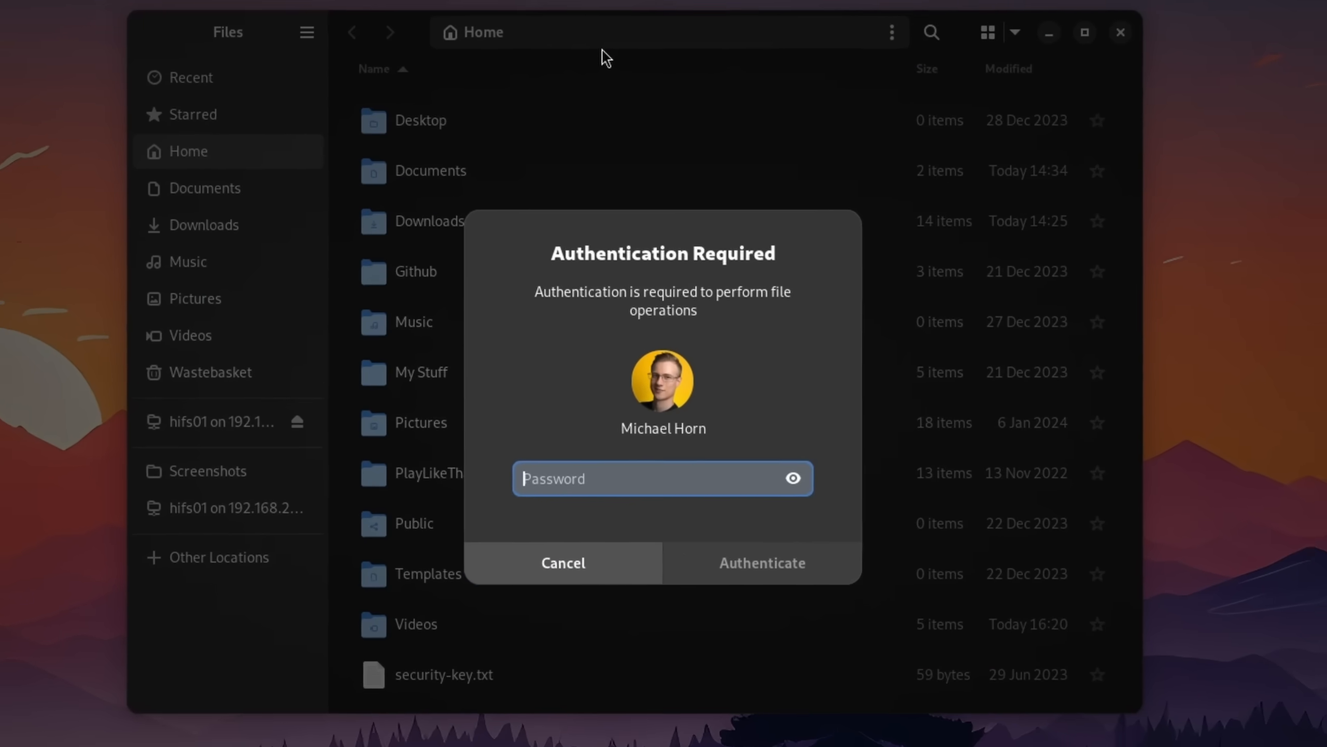
left_click(759, 562)
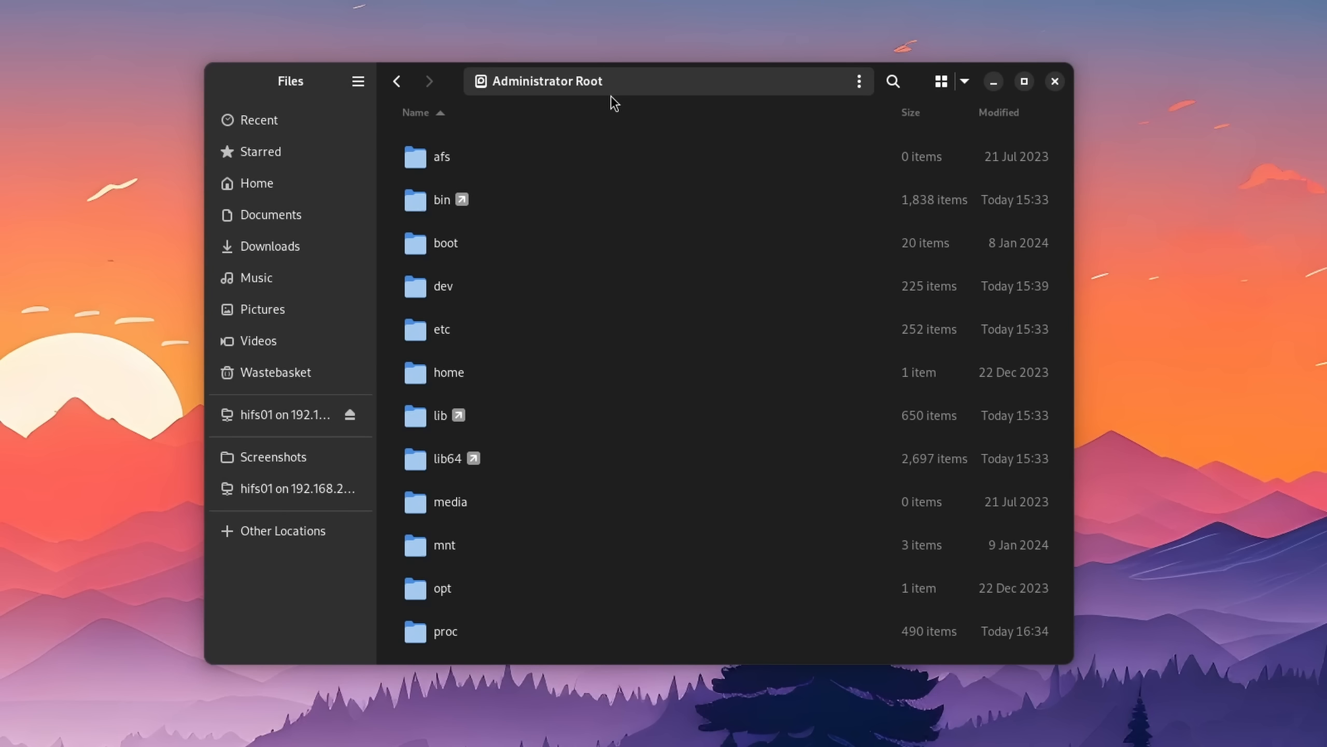
double_click(443, 545)
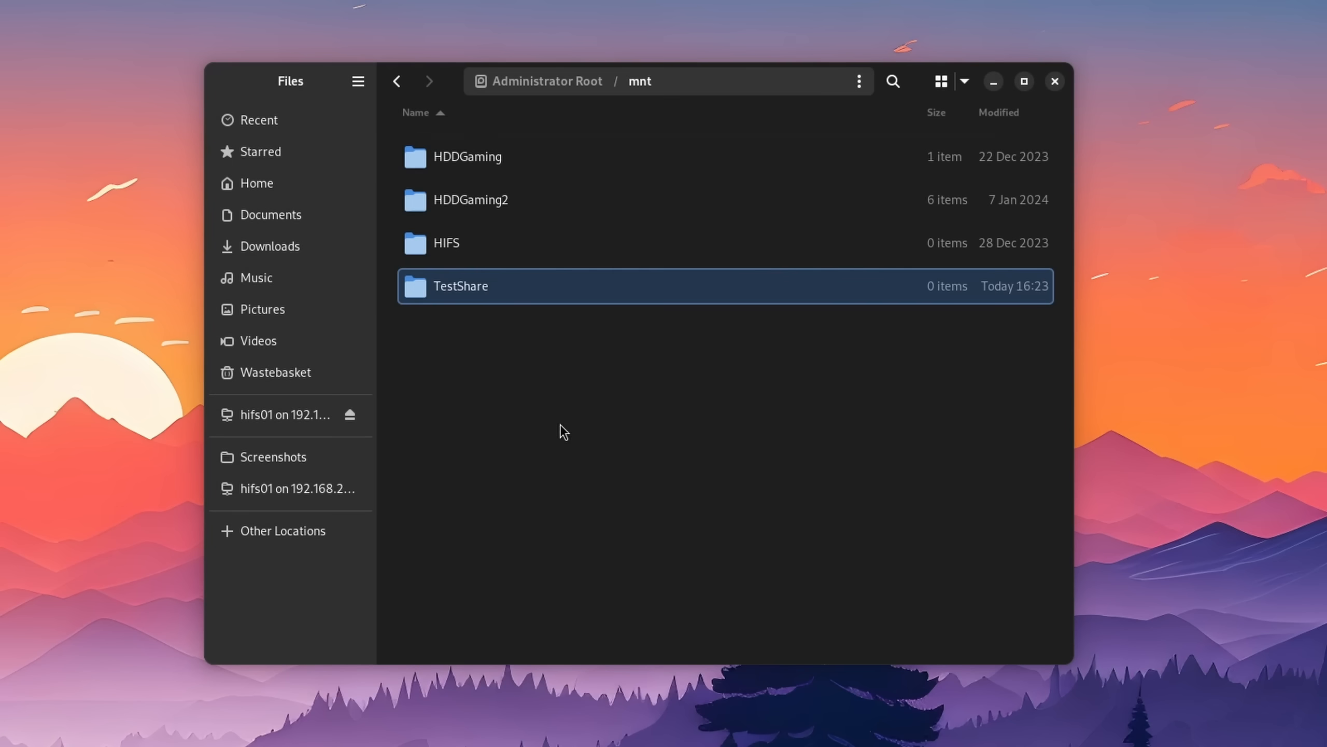
right_click(459, 286)
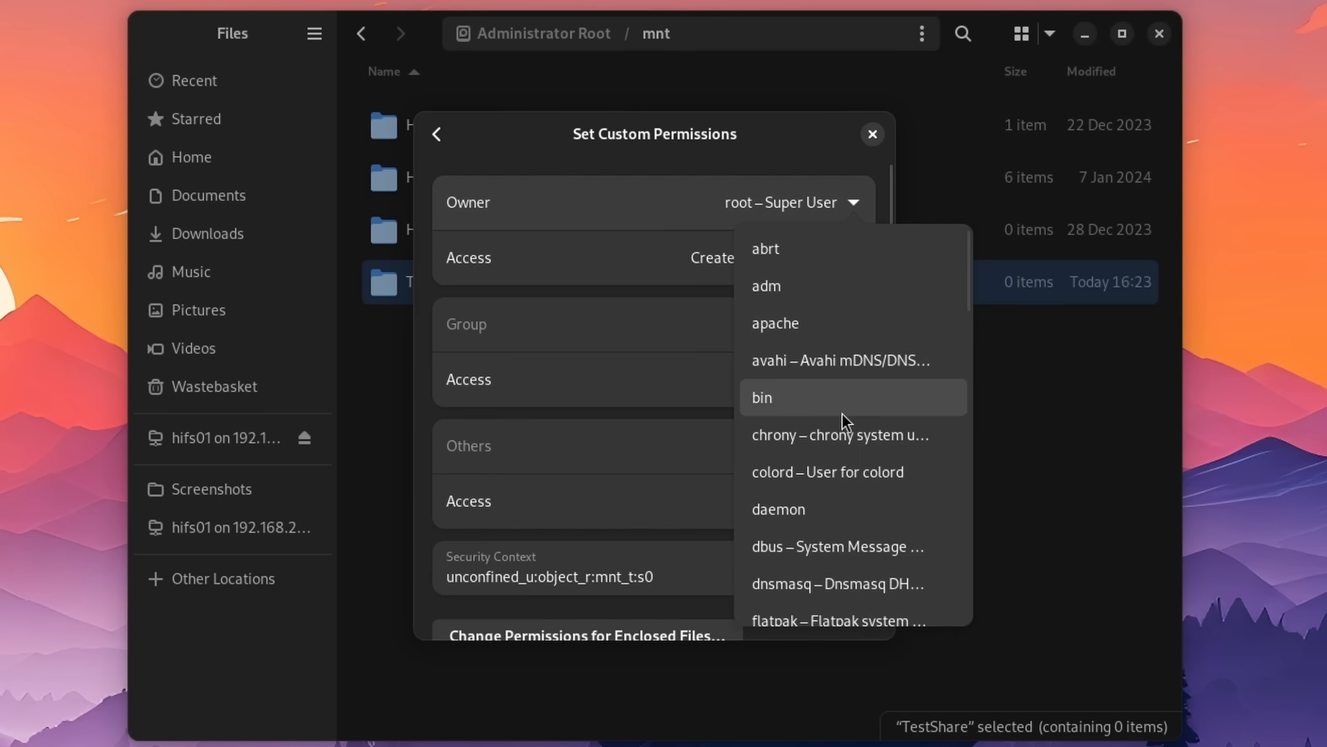
scroll("down", 3)
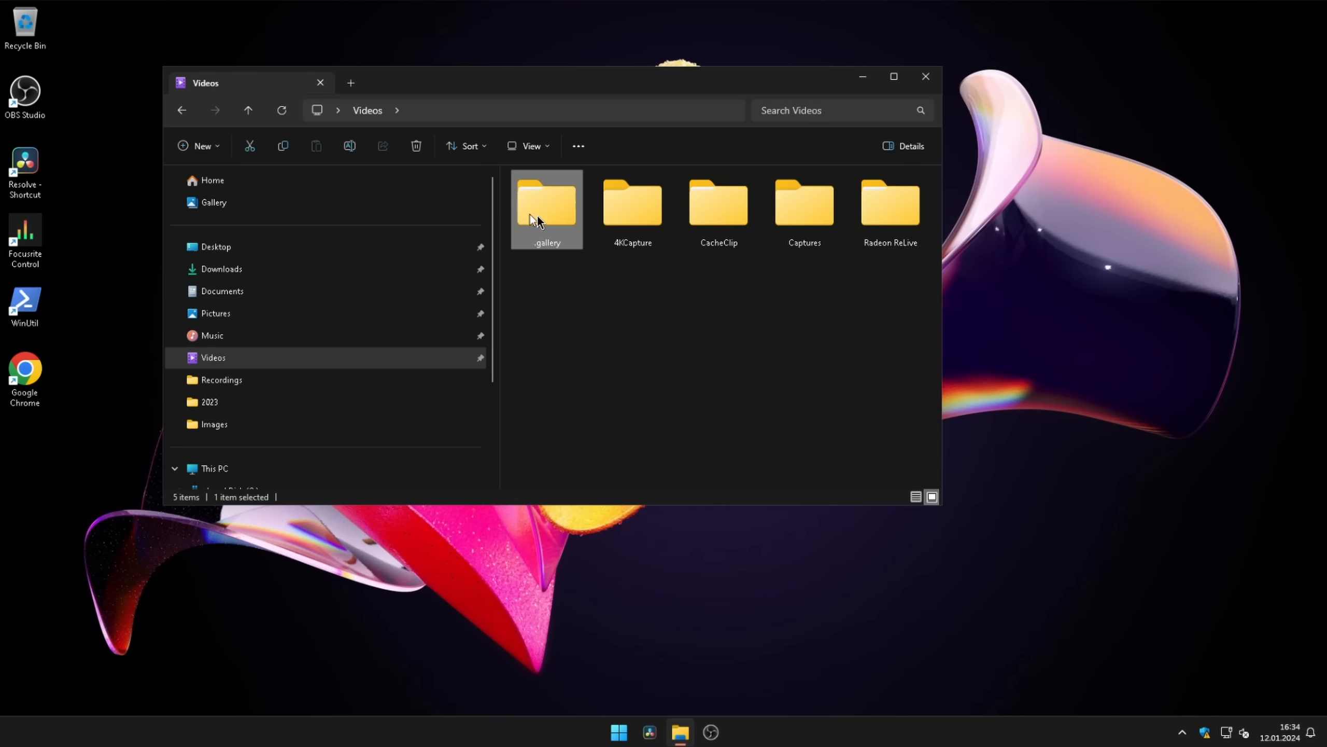
Select the .gallery folder inside Videos in Windows File Explorer
left_click(803, 207)
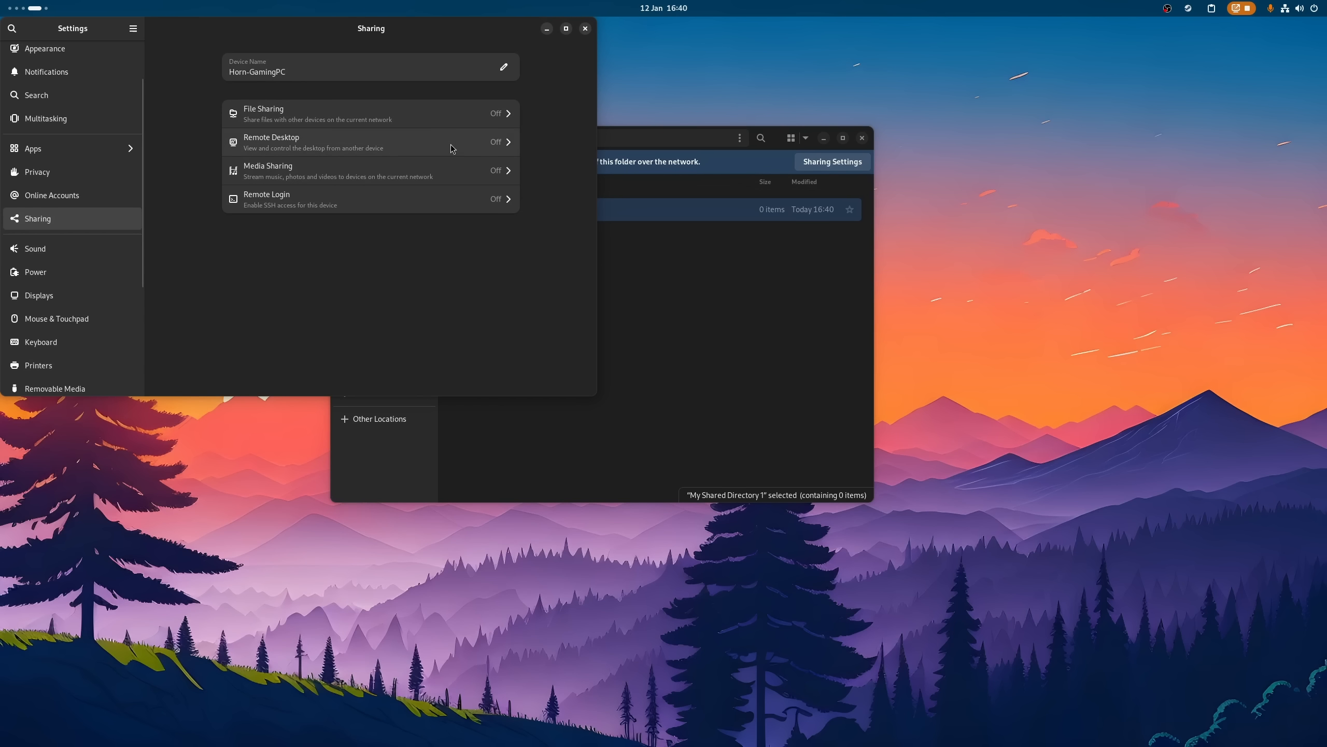
Turn File Sharing on with a required password on Wired connection 1, then close its dialog
left_click(339, 113)
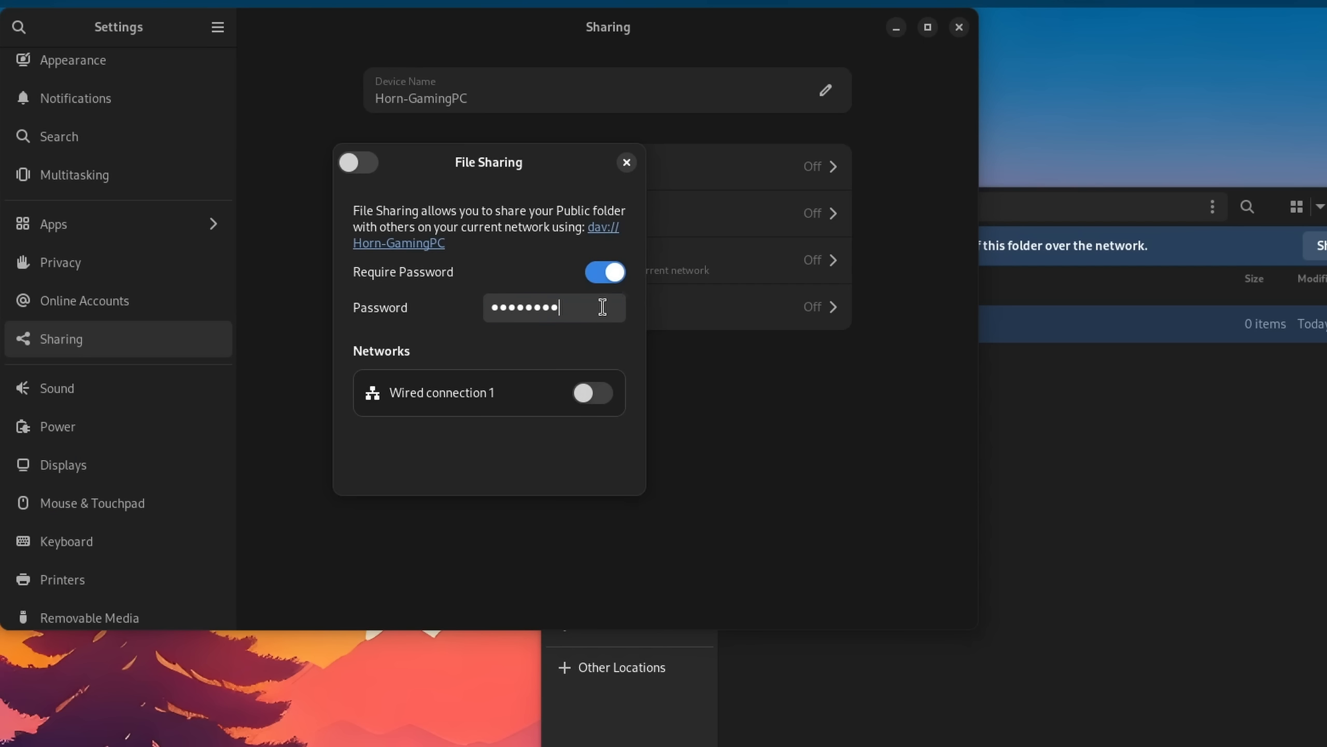
left_click(358, 162)
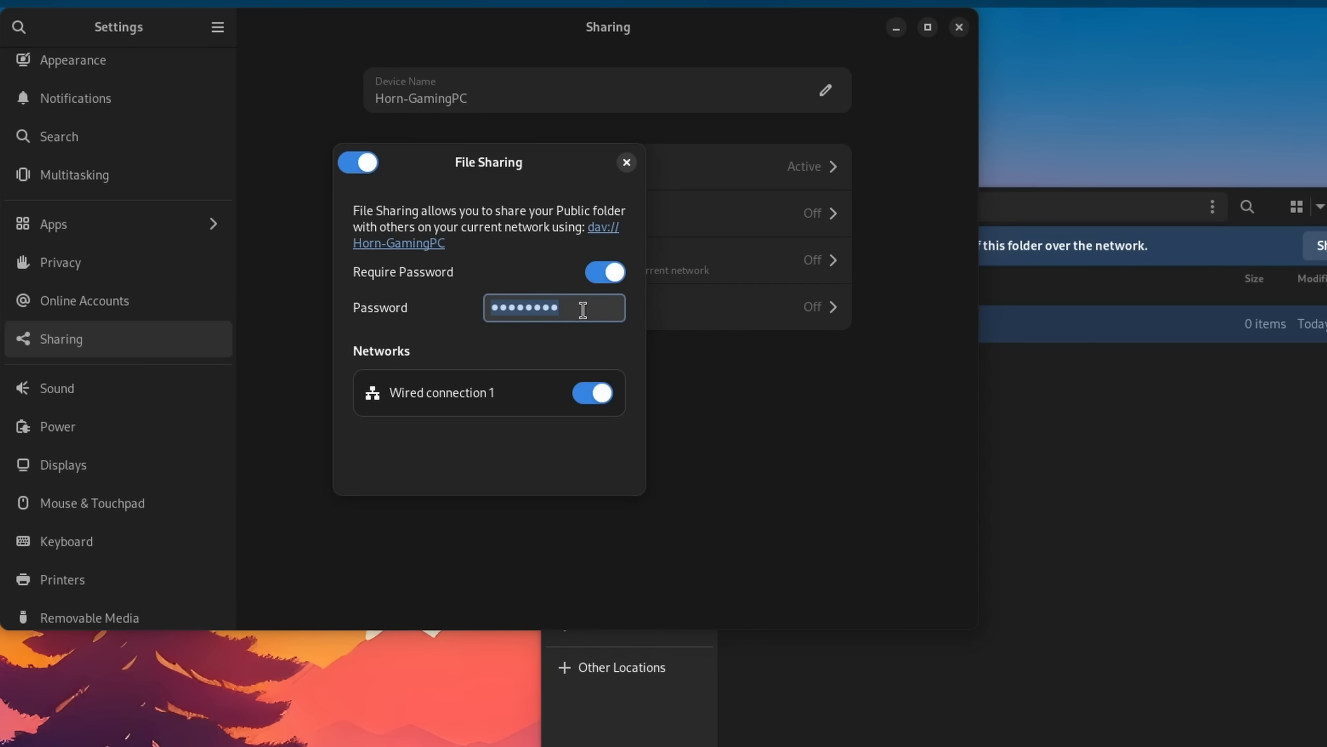
left_click(627, 162)
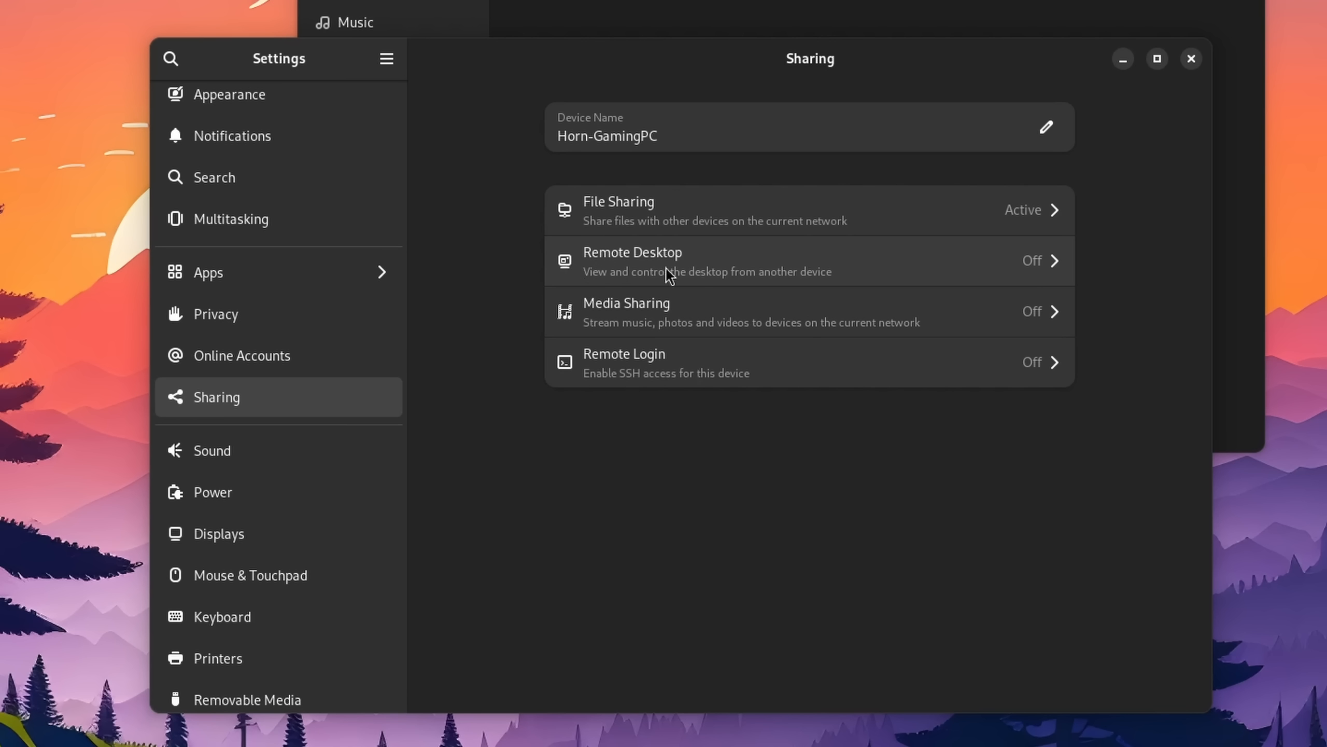
mouse_move(955, 280)
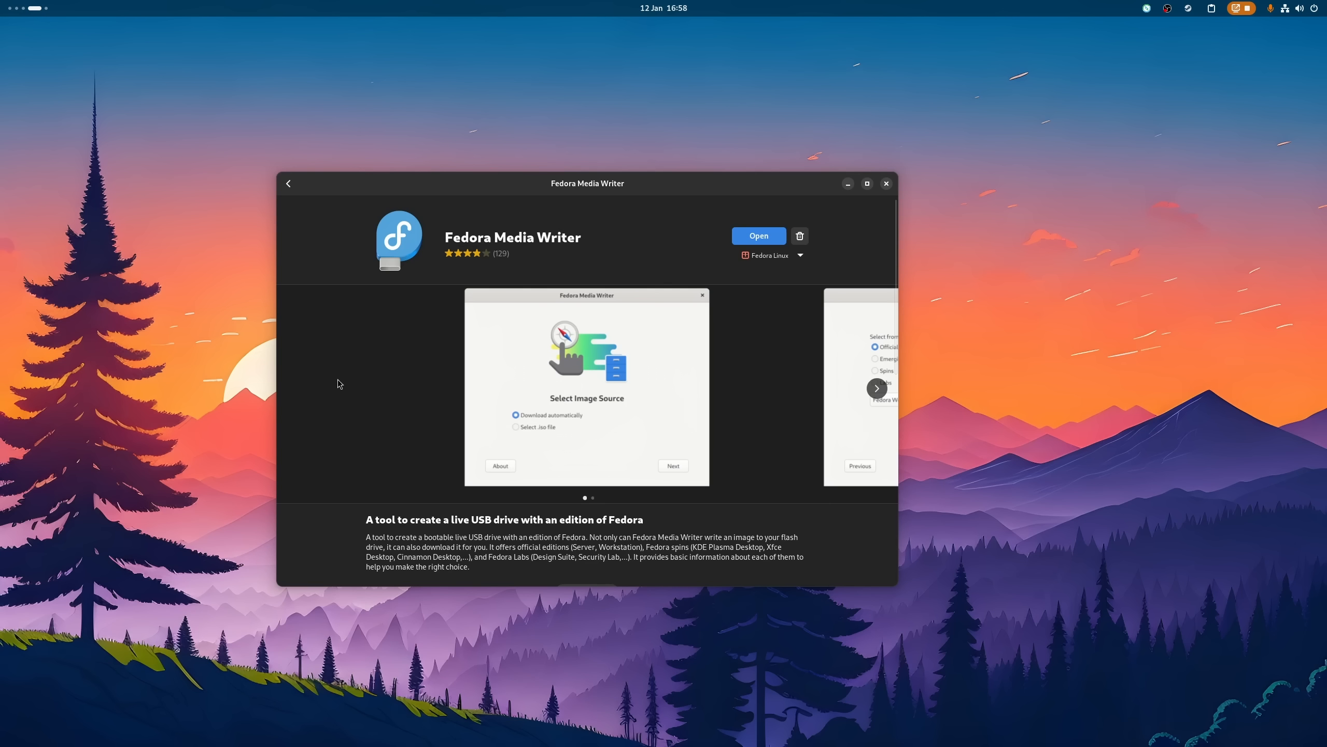
Authenticate so Fedora Media Writer can write the image to the USB SanDisk 3.2Gen1 drive
left_click_drag(587, 183, 538, 176)
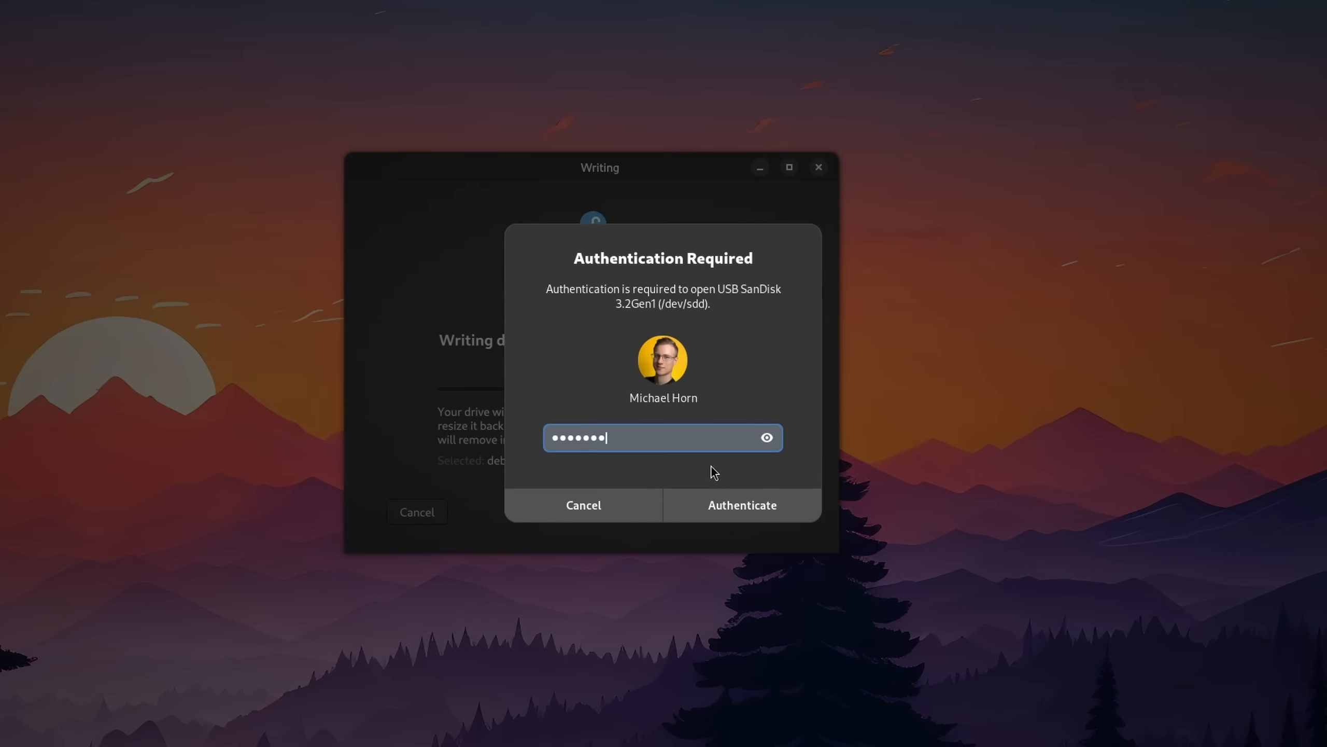
left_click(740, 505)
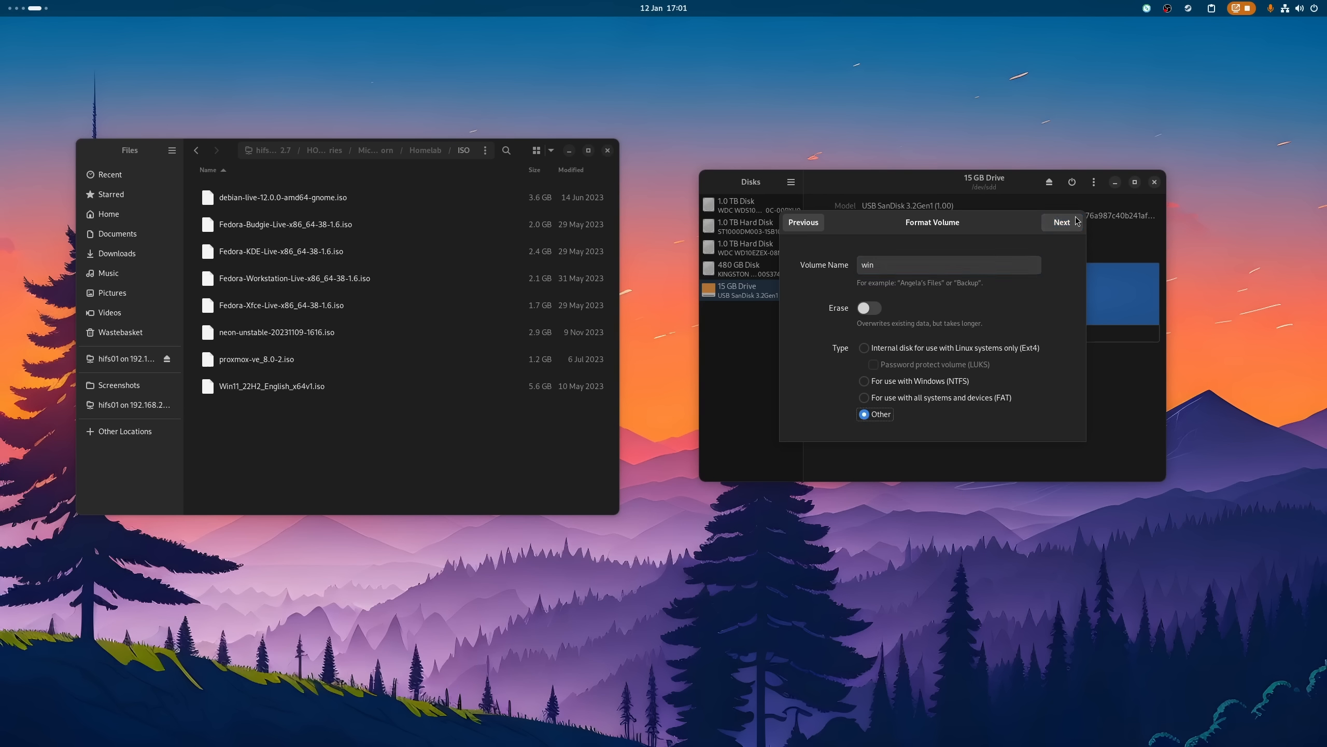
Proceed with formatting the 15 GB USB drive as volume 'win' with the Other filesystem type
left_click(1061, 222)
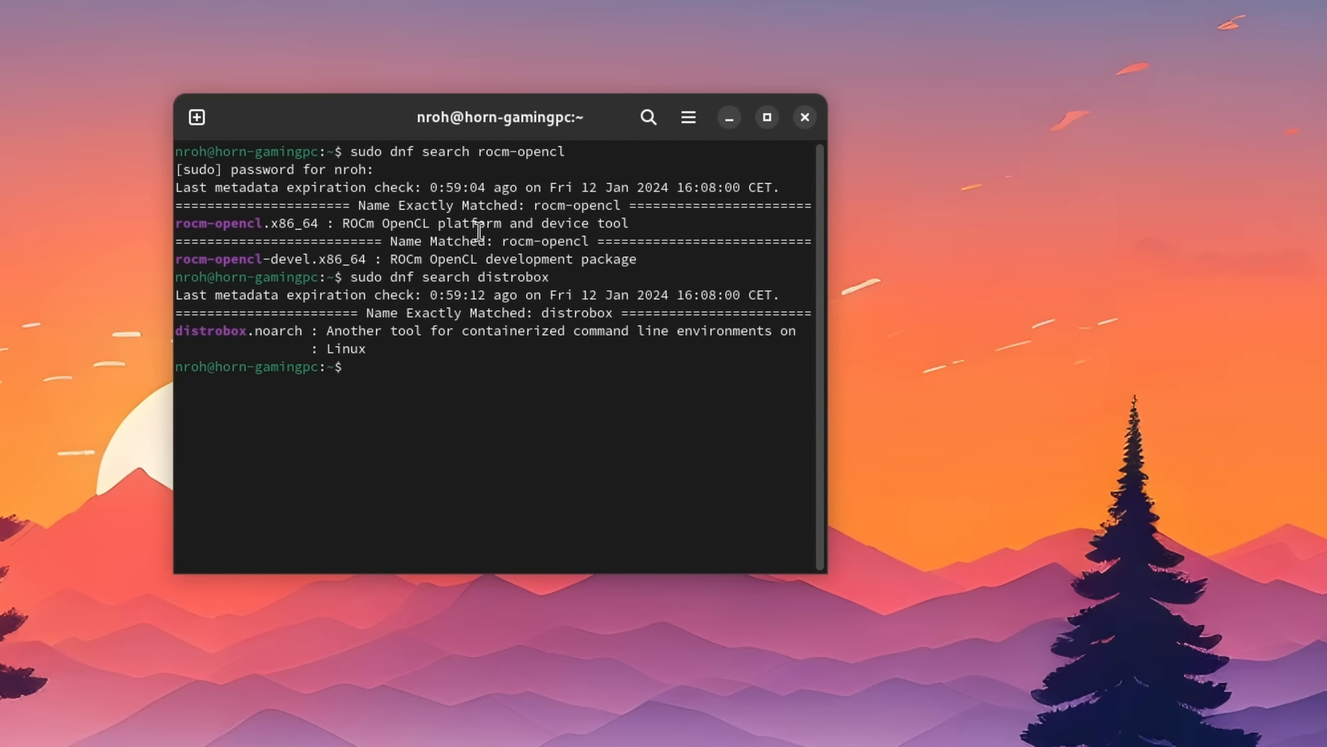
Review the dnf search results for rocm-opencl and distrobox in the terminal
left_click(910, 641)
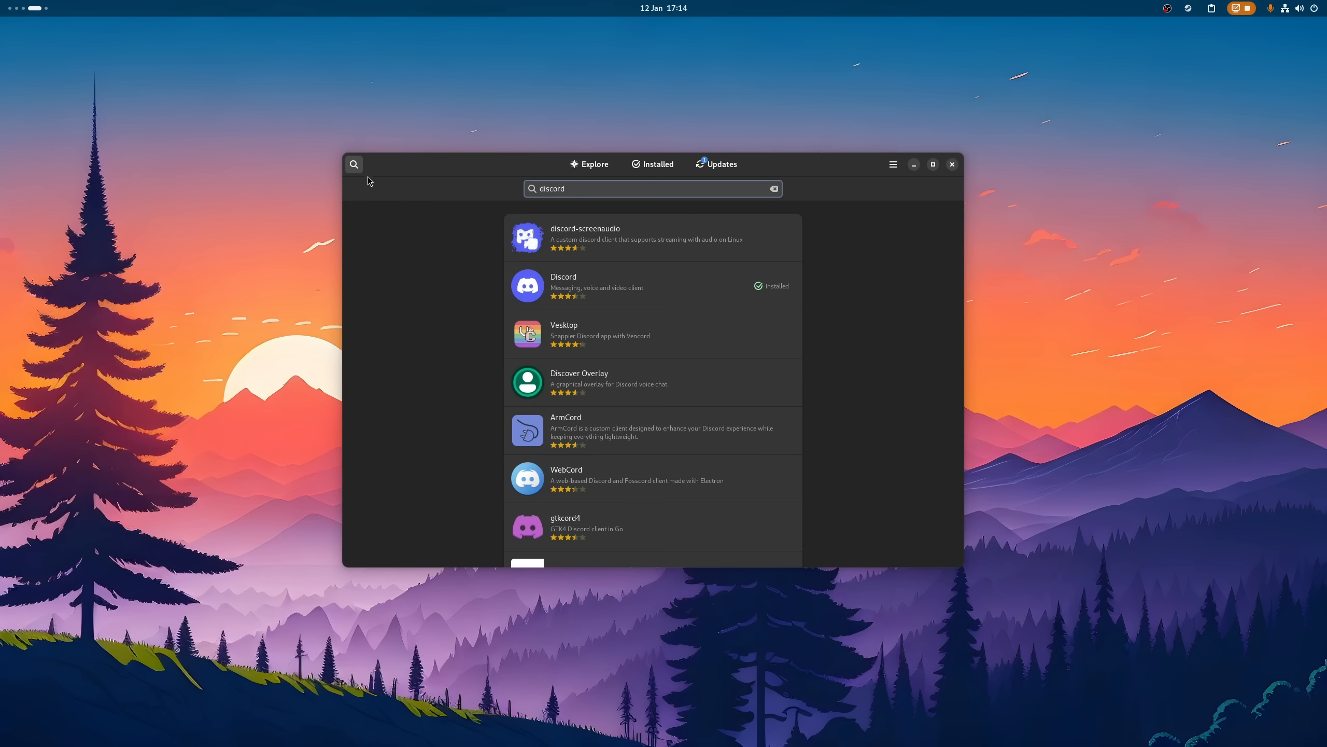
Search GNOME Software for discord and show Discord listed as installed
left_click(563, 285)
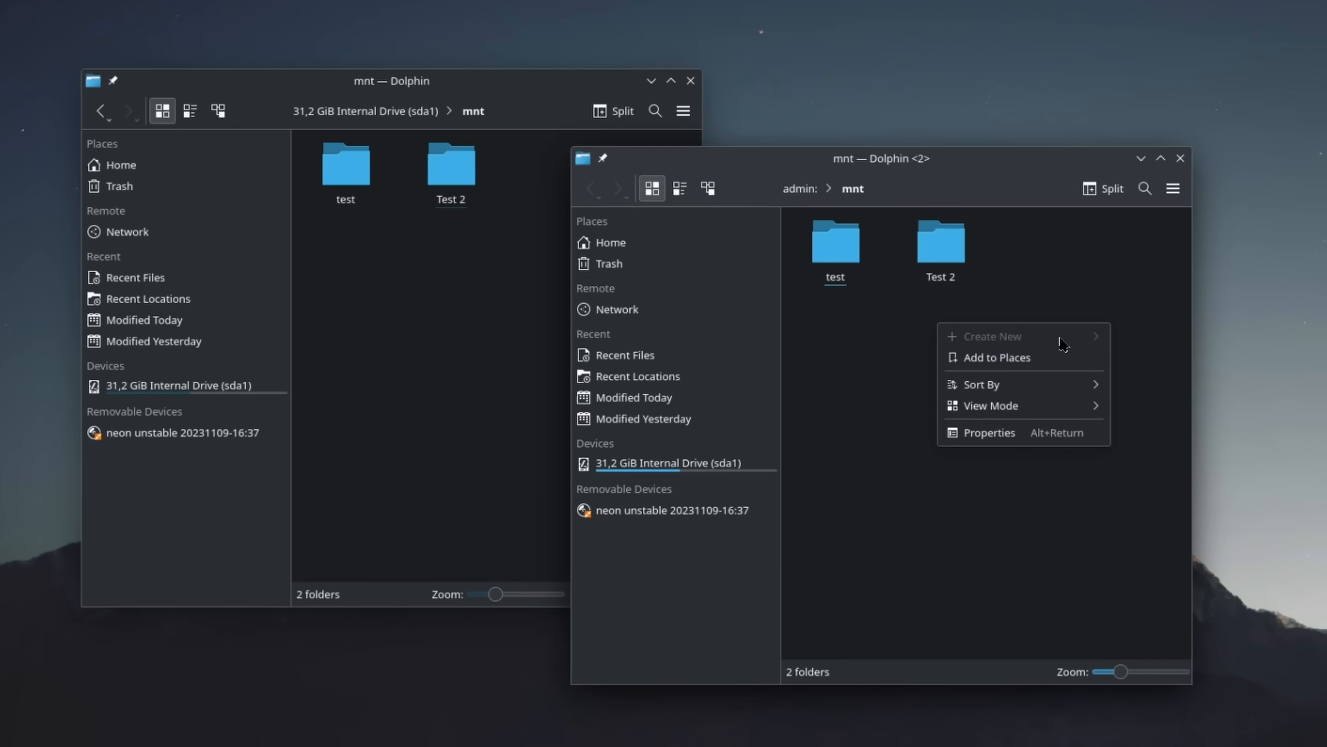
mouse_move(1090, 337)
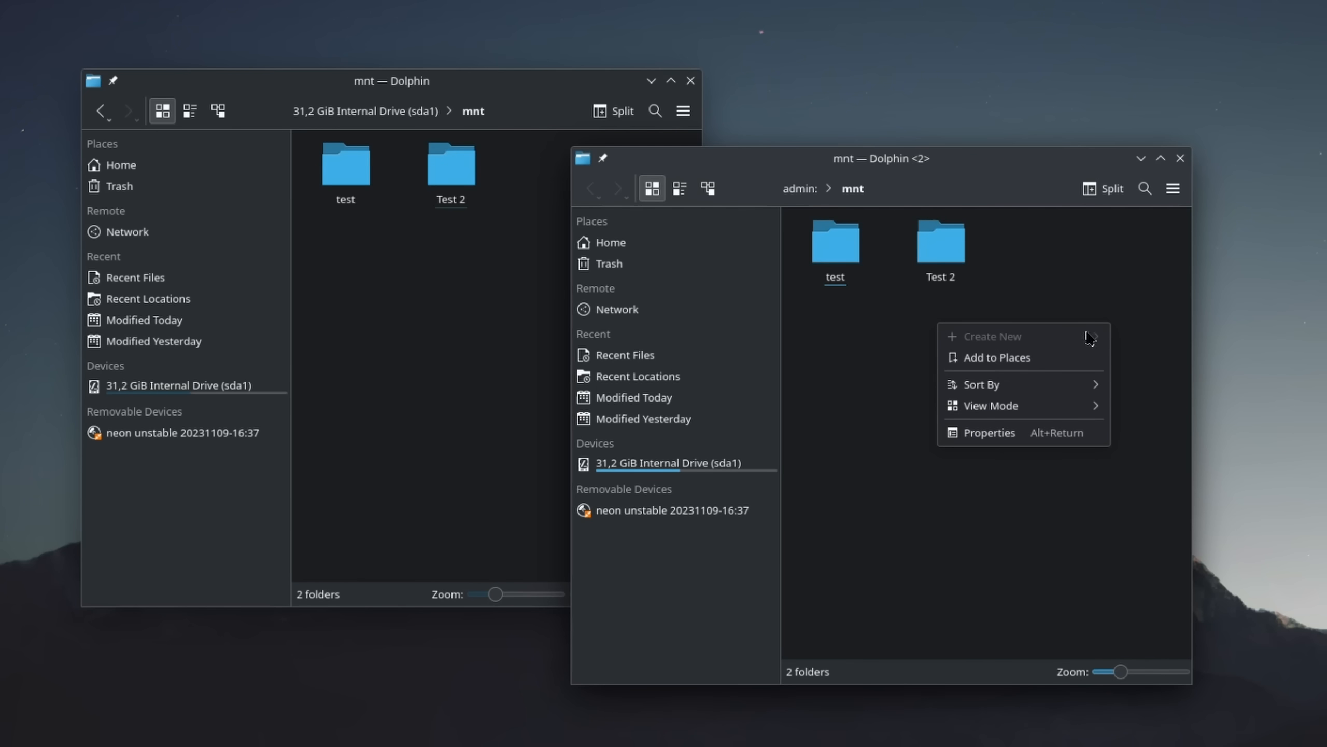
Bring up the context menu in the administrator Dolphin window of the mnt folder
left_click(119, 187)
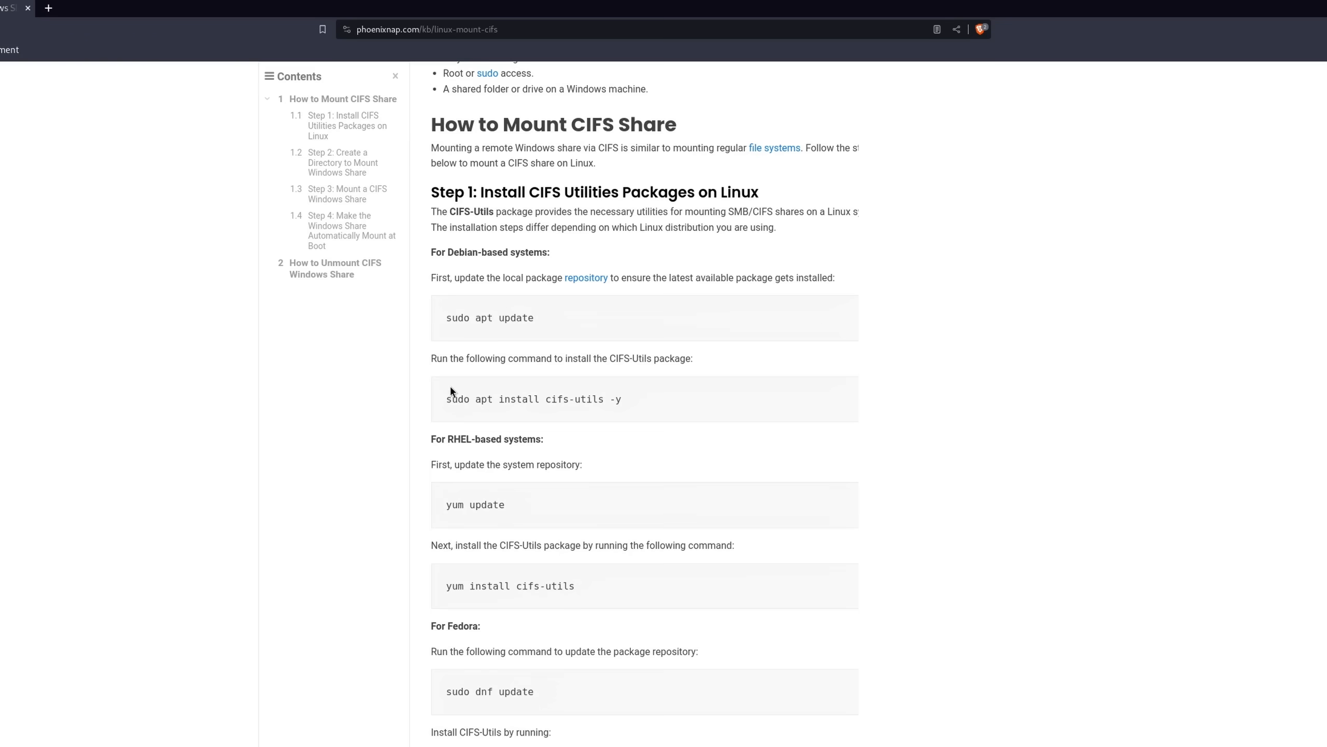
Scroll the phoenixnap CIFS guide to Step 3, mounting the Windows share with df -h verification
scroll("down", 3)
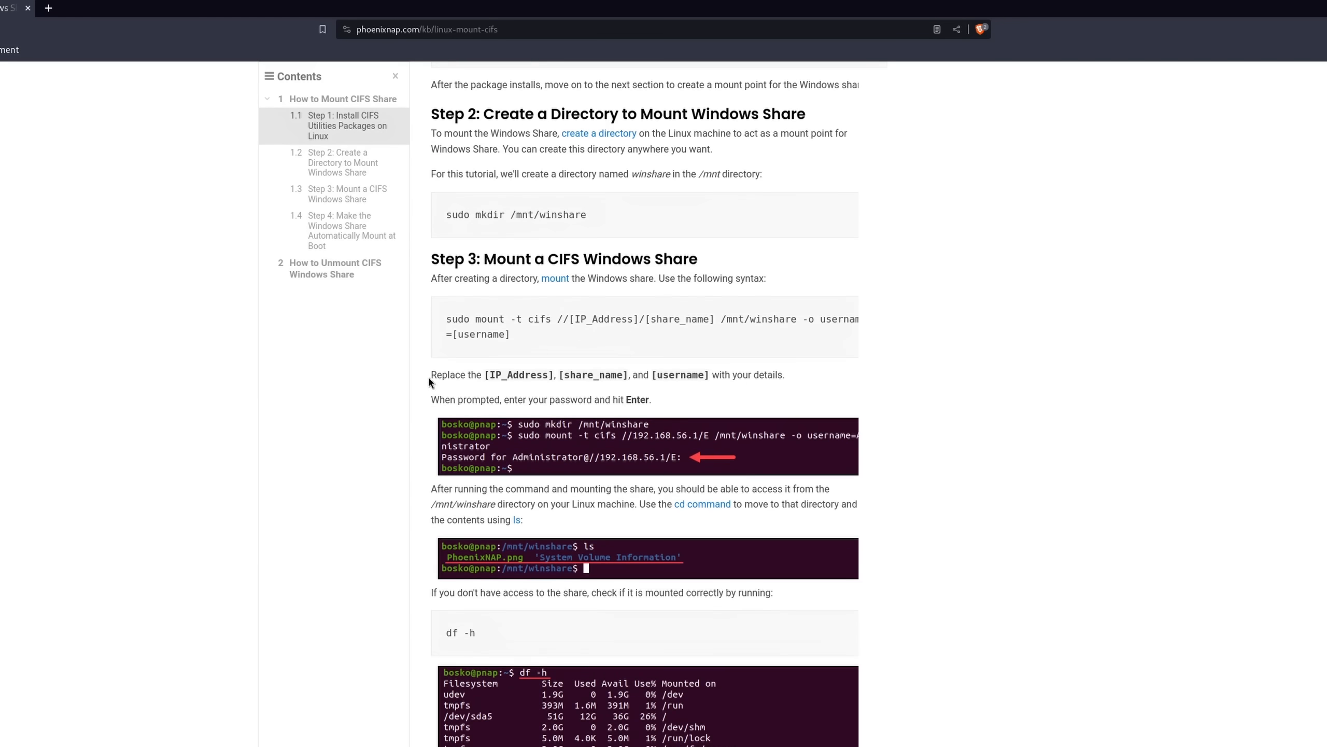
scroll("down", 3)
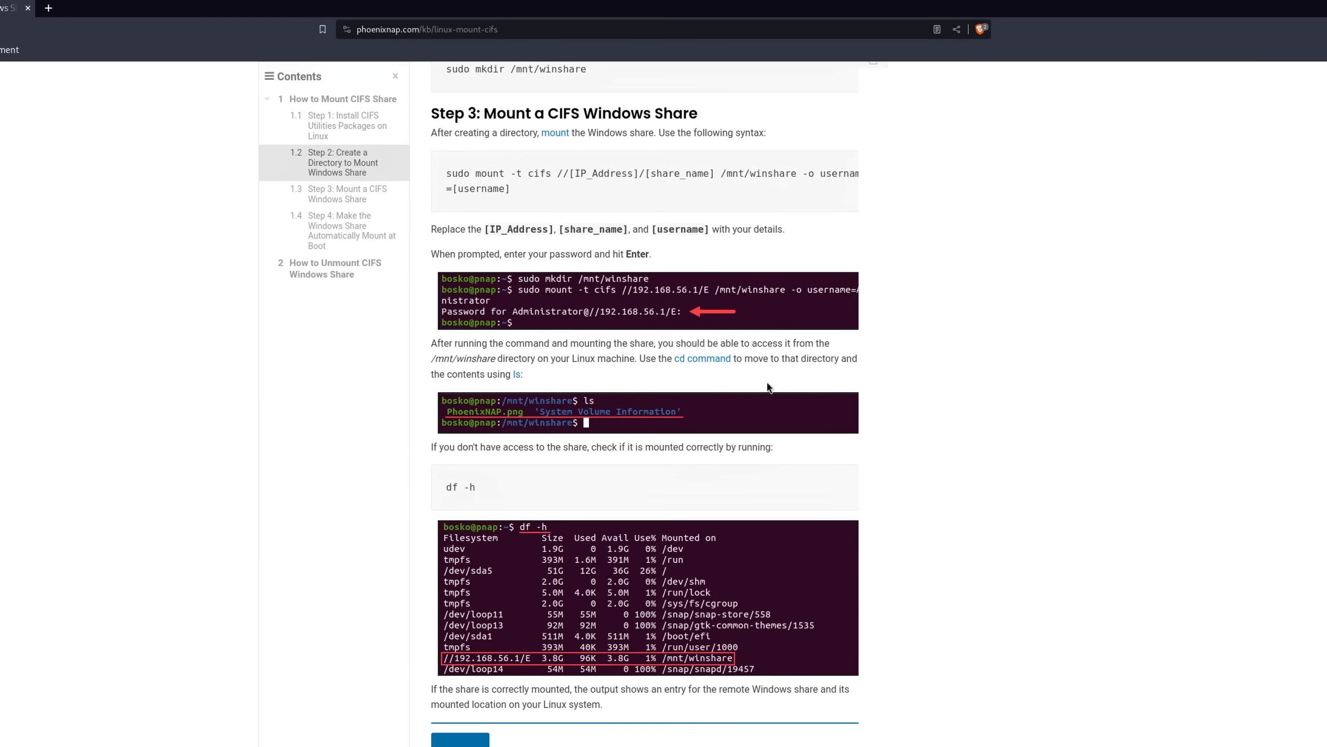